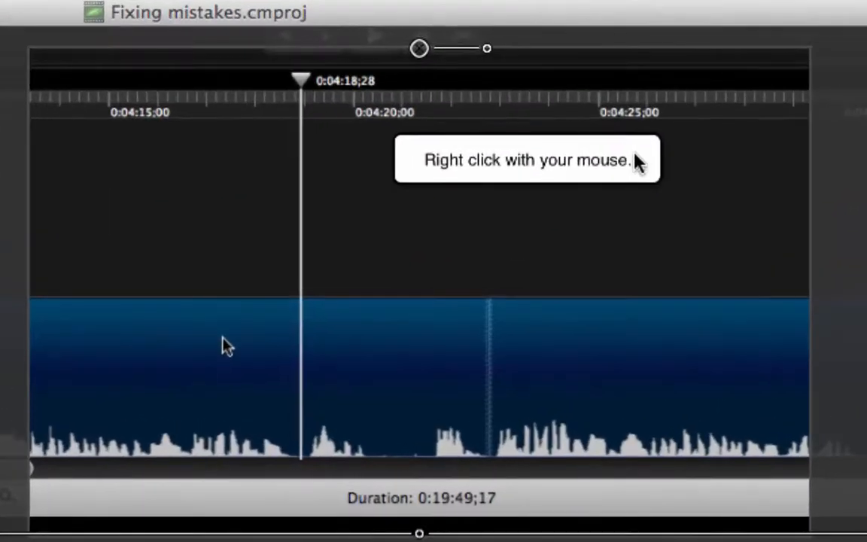
{"action": "mouse_move", "coordinate": [549, 226]}
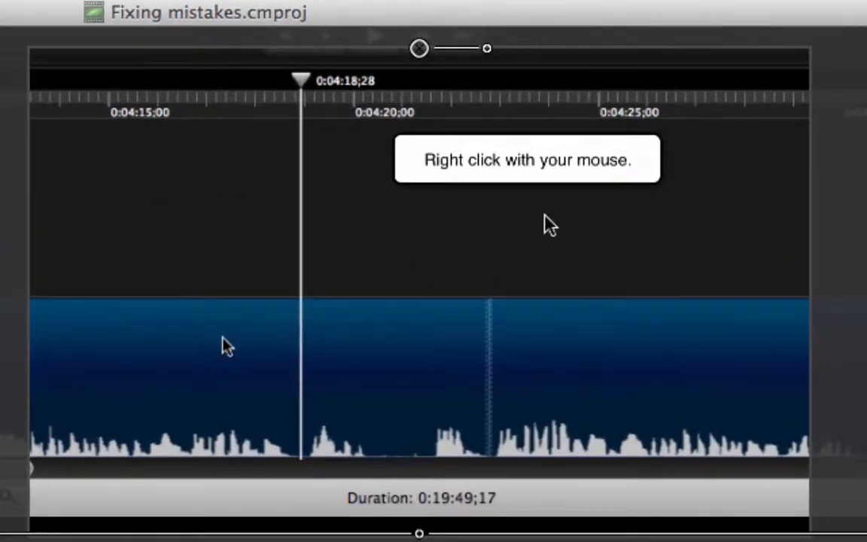
{"action": "mouse_move", "coordinate": [563, 190]}
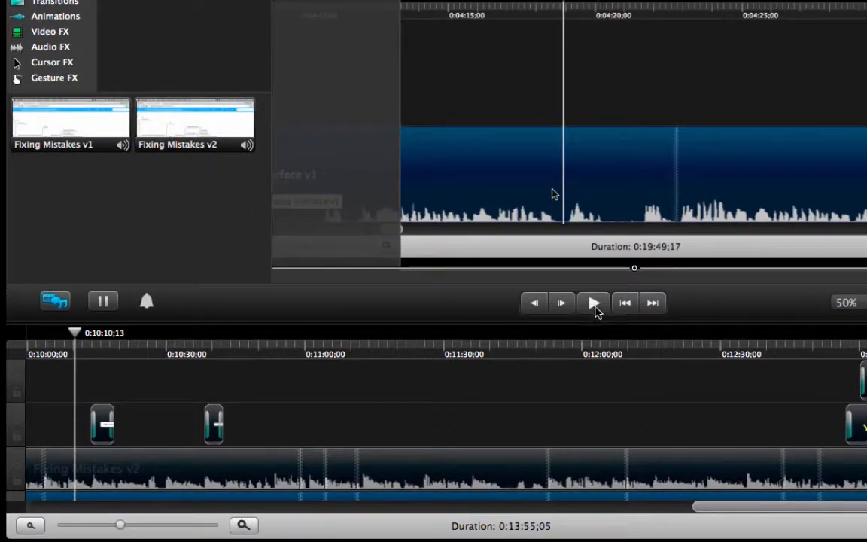
Play the project through the clip right-click menu demonstration, then stop.
{"action": "left_click", "coordinate": [592, 302]}
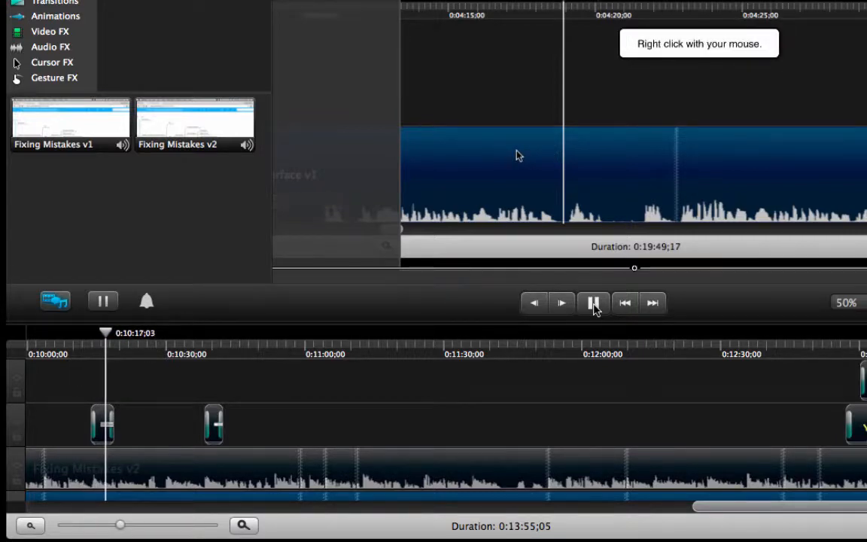
{"action": "right_click", "coordinate": [519, 156]}
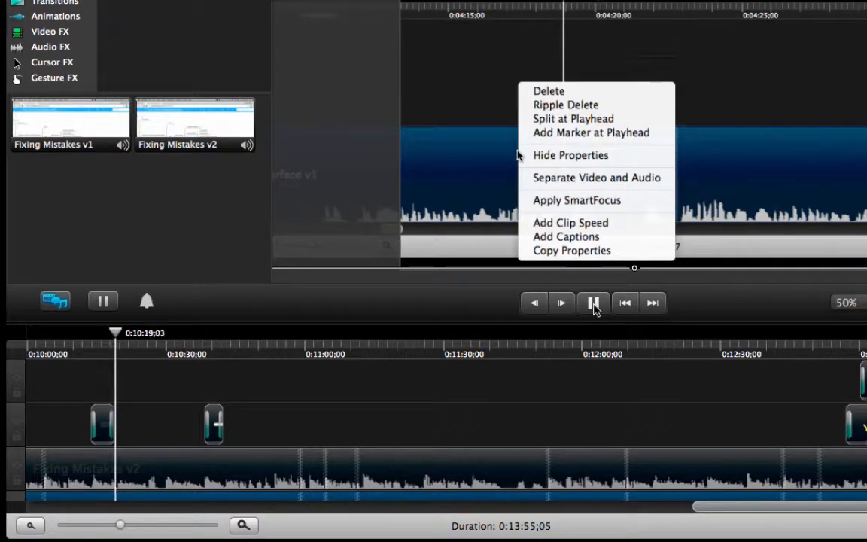
{"action": "mouse_move", "coordinate": [571, 156]}
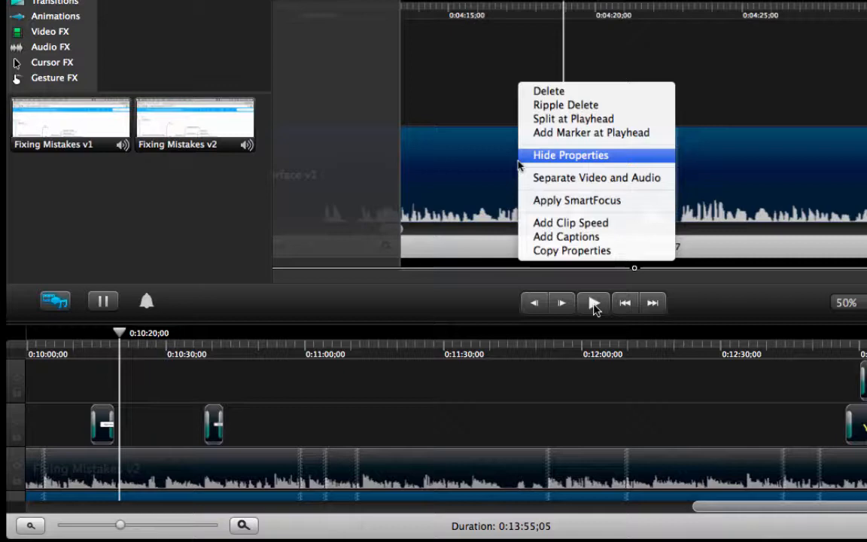
{"action": "mouse_move", "coordinate": [503, 167]}
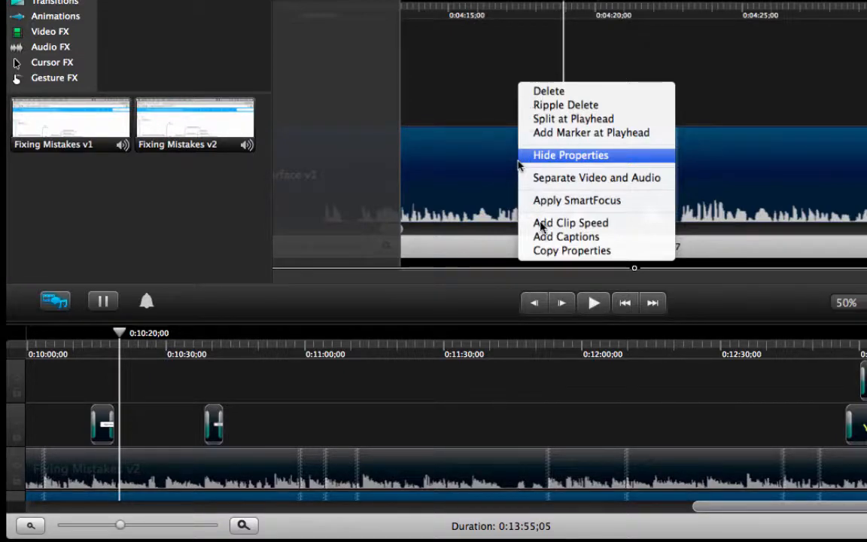
{"action": "mouse_move", "coordinate": [595, 110]}
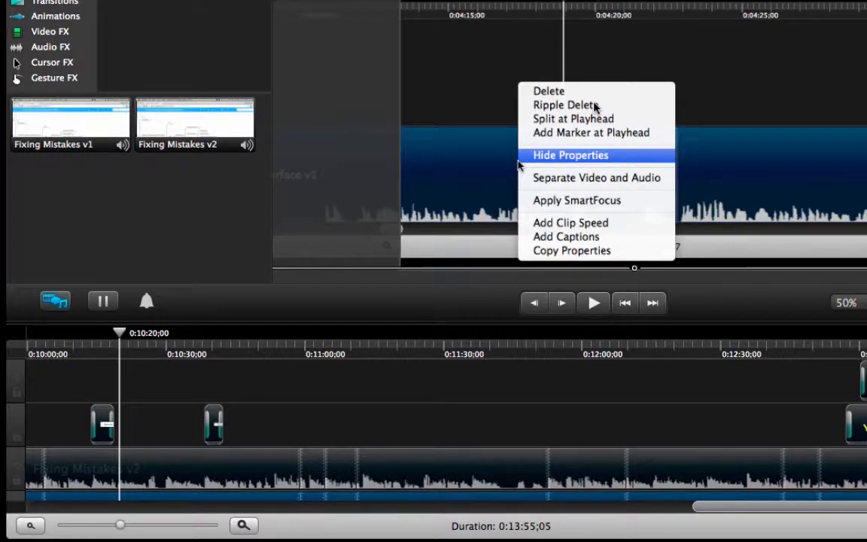
{"action": "mouse_move", "coordinate": [128, 345]}
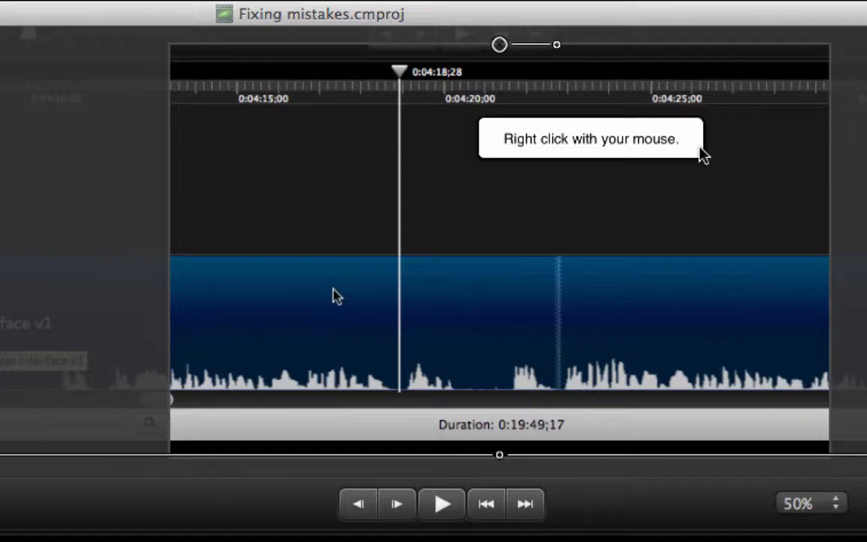
{"action": "mouse_move", "coordinate": [689, 148]}
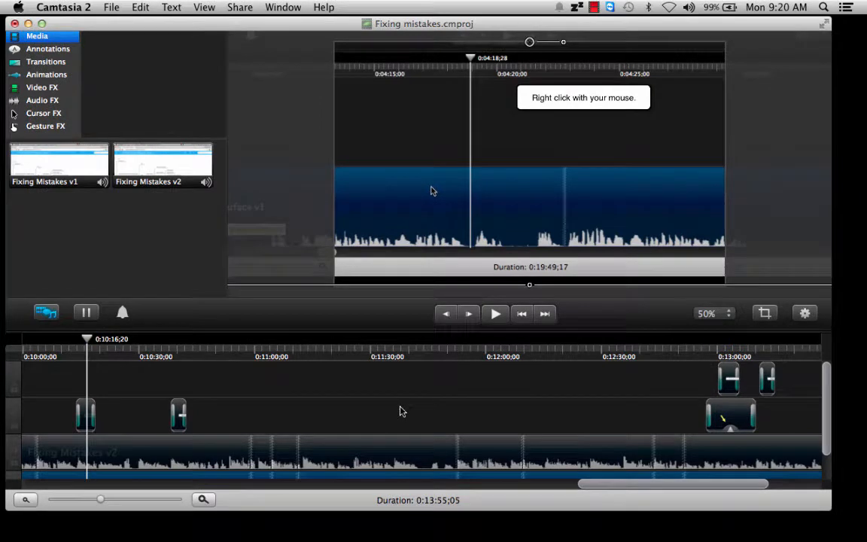
{"action": "mouse_move", "coordinate": [182, 356]}
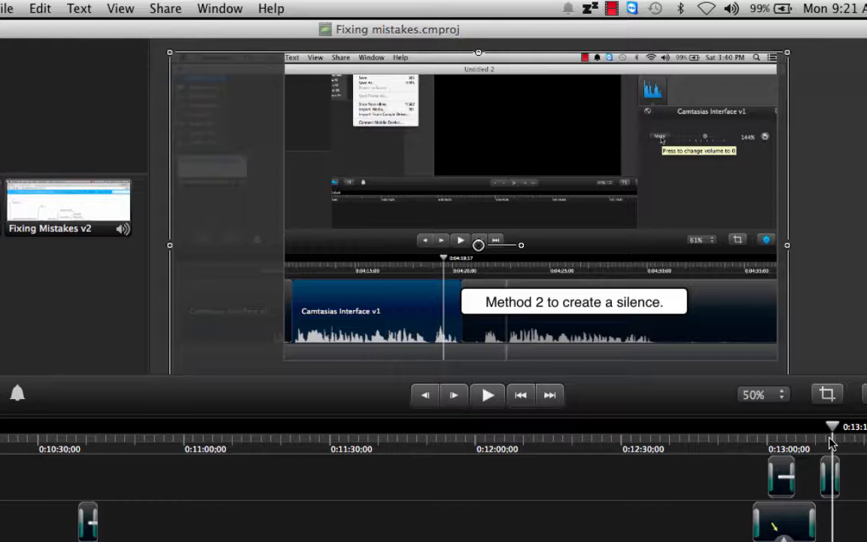
{"action": "mouse_move", "coordinate": [827, 444]}
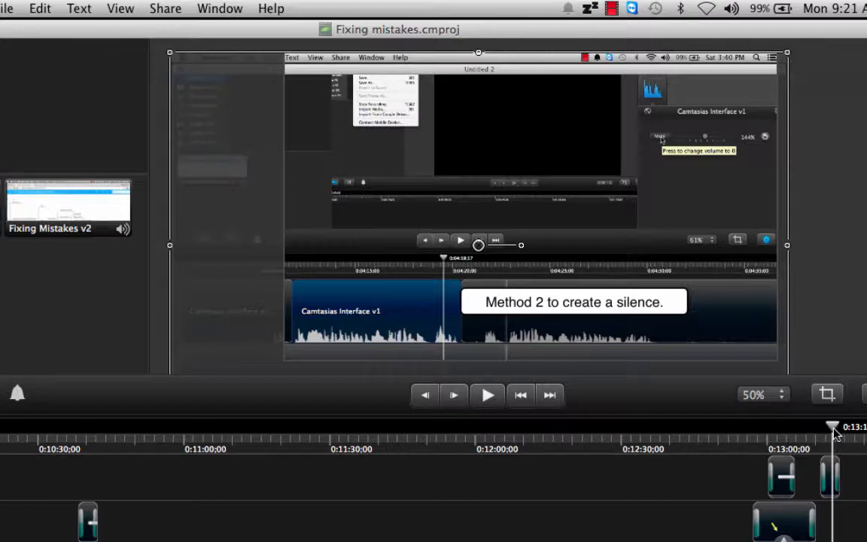
{"action": "mouse_move", "coordinate": [768, 443]}
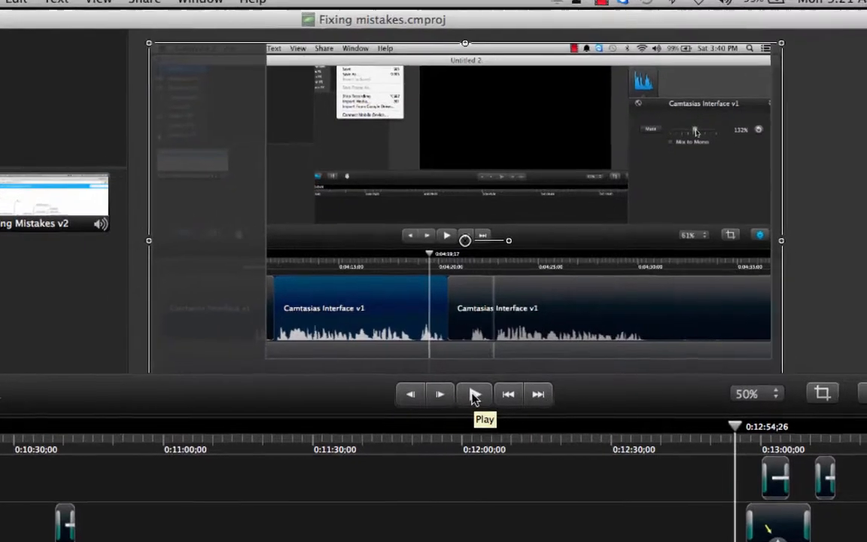
Play to about 0:13:03 and stop on the 'I meant to say' correction callout.
{"action": "left_click", "coordinate": [473, 393]}
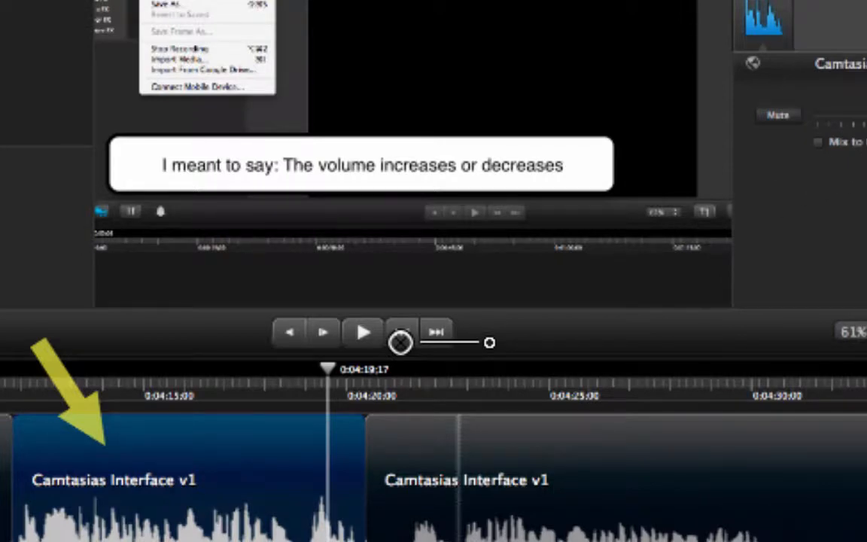
{"action": "mouse_move", "coordinate": [529, 213]}
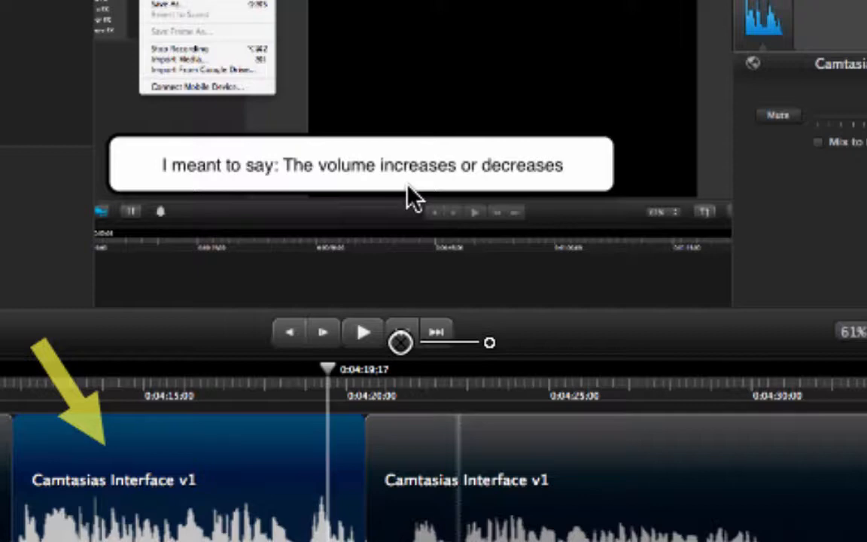
{"action": "mouse_move", "coordinate": [150, 167]}
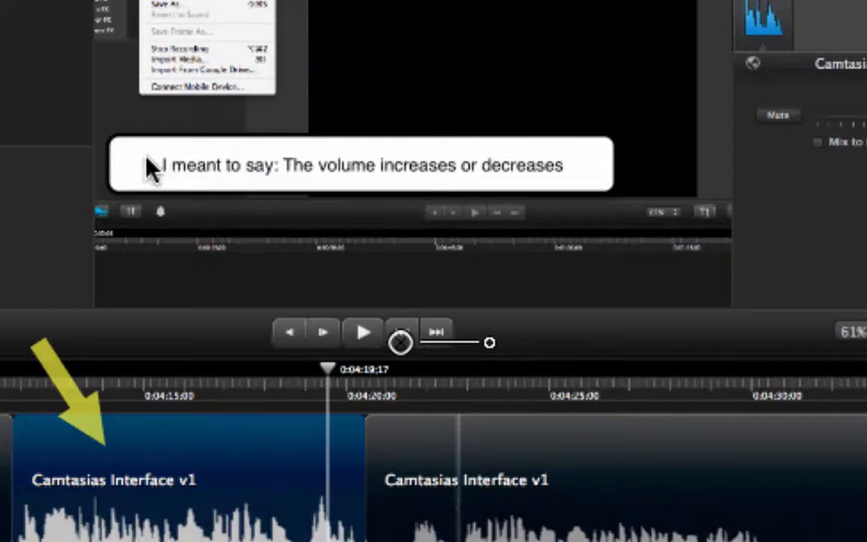
{"action": "mouse_move", "coordinate": [158, 177]}
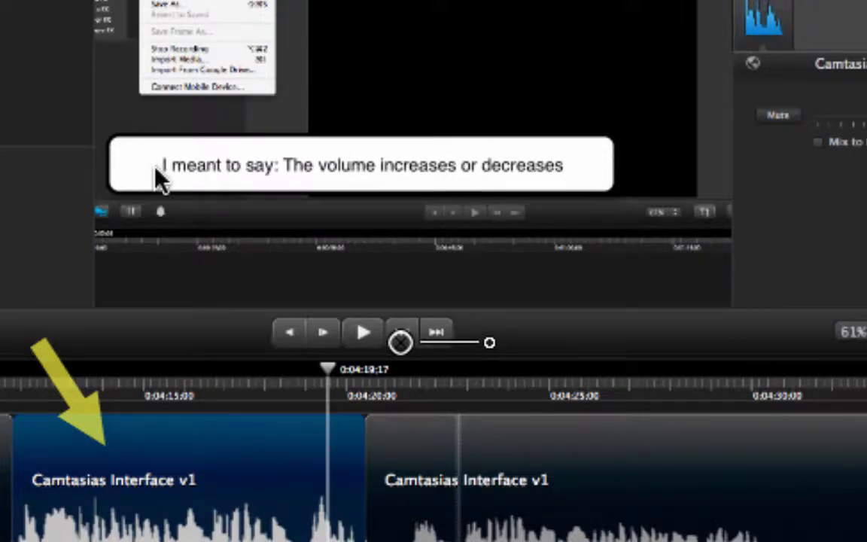
{"action": "mouse_move", "coordinate": [169, 189]}
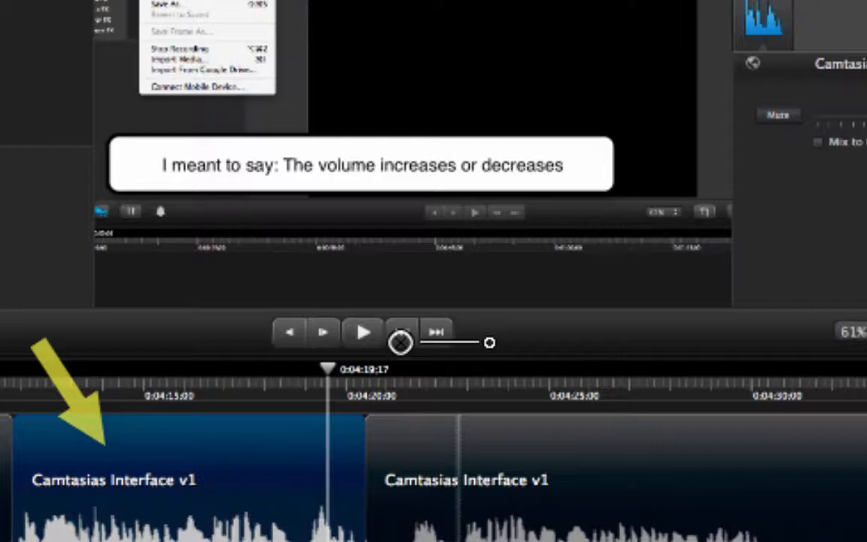
{"action": "left_click", "coordinate": [362, 164]}
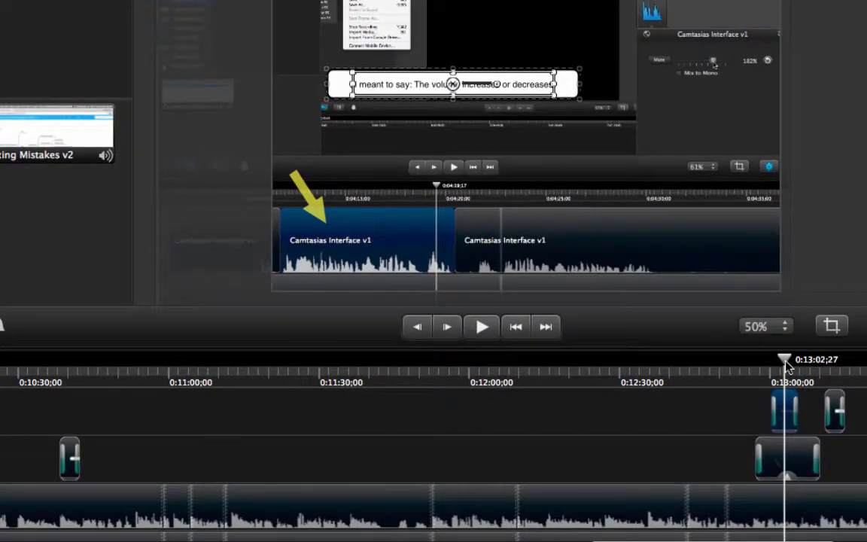
{"action": "mouse_move", "coordinate": [744, 379]}
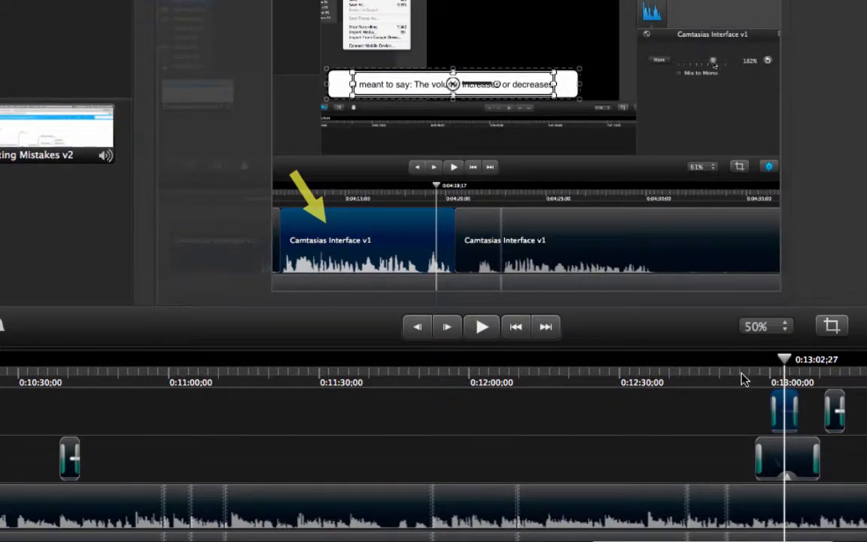
{"action": "mouse_move", "coordinate": [737, 475]}
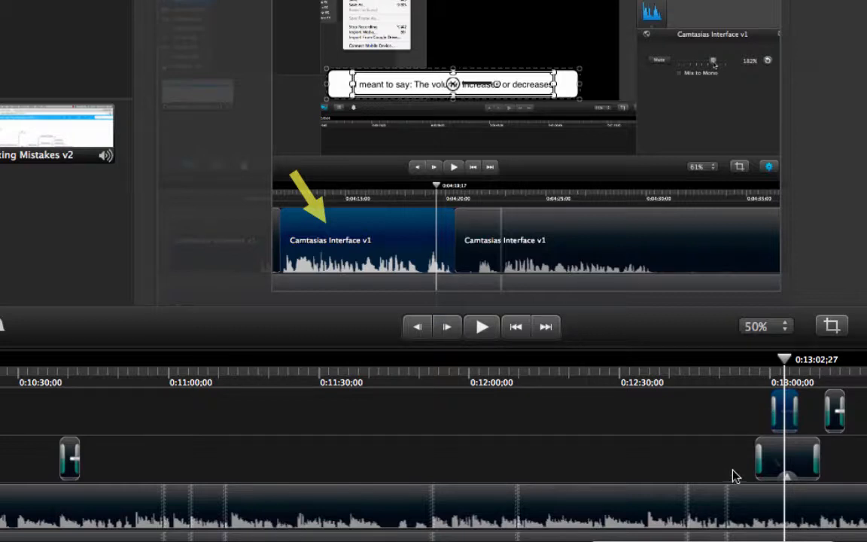
{"action": "mouse_move", "coordinate": [775, 505]}
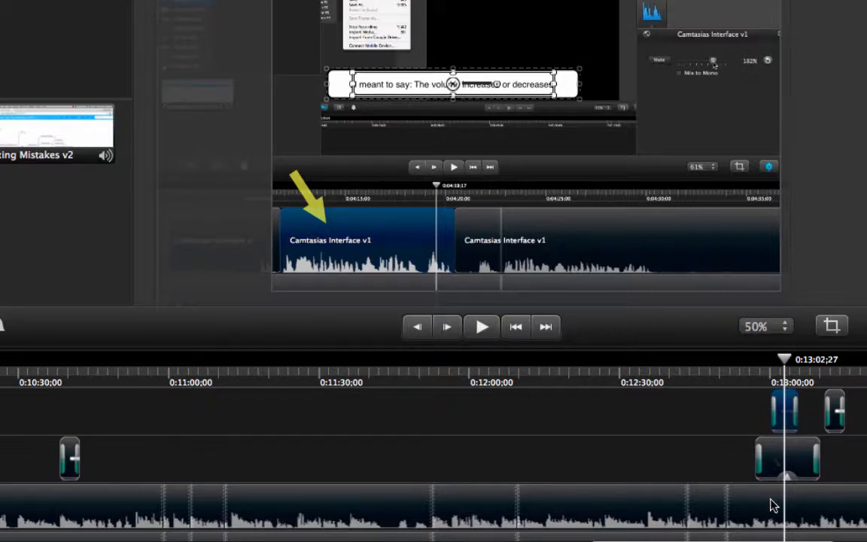
{"action": "mouse_move", "coordinate": [785, 416]}
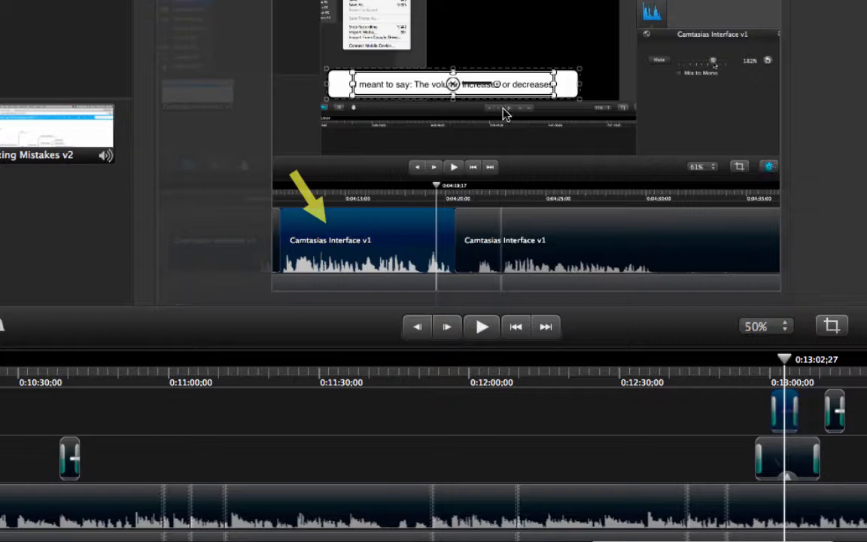
{"action": "mouse_move", "coordinate": [497, 134]}
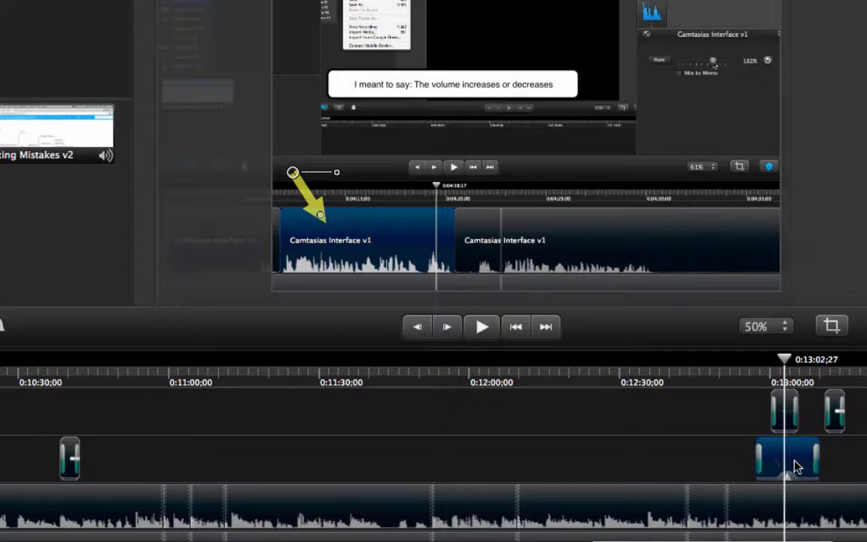
{"action": "mouse_move", "coordinate": [791, 462]}
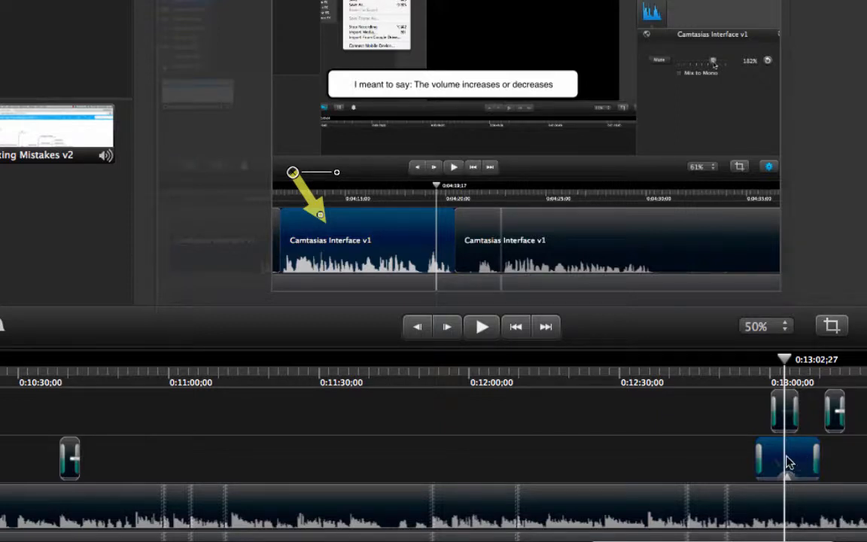
{"action": "mouse_move", "coordinate": [787, 418]}
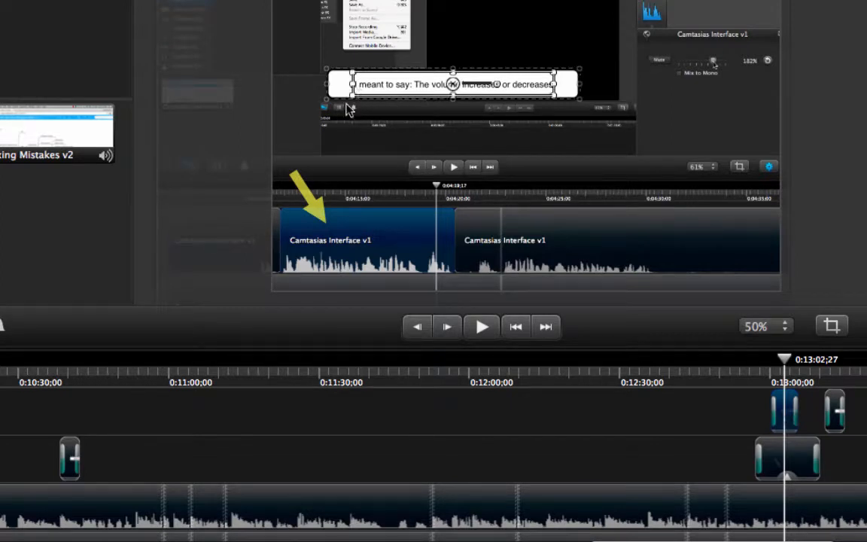
{"action": "mouse_move", "coordinate": [336, 135]}
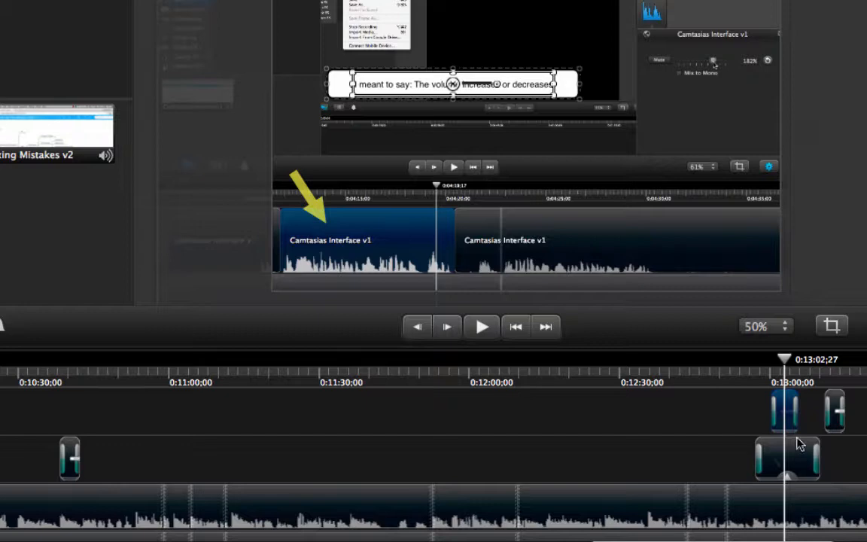
{"action": "mouse_move", "coordinate": [737, 470]}
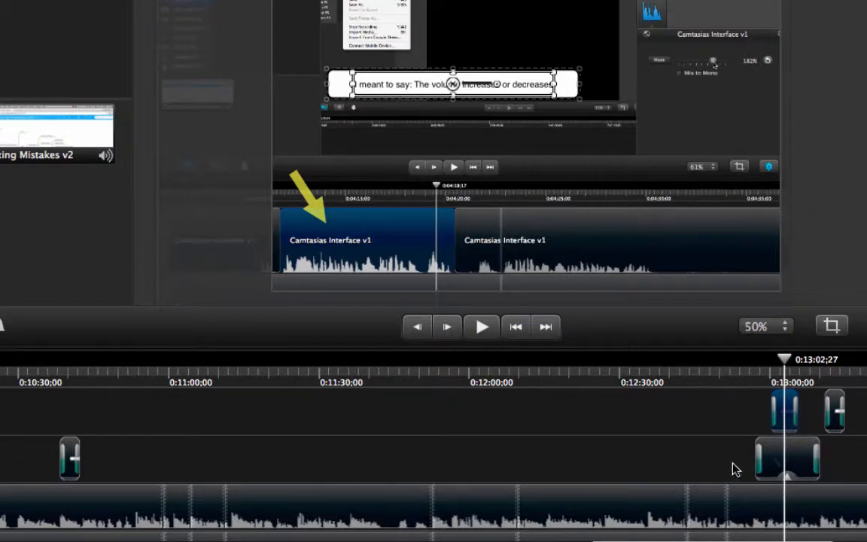
{"action": "mouse_move", "coordinate": [704, 395]}
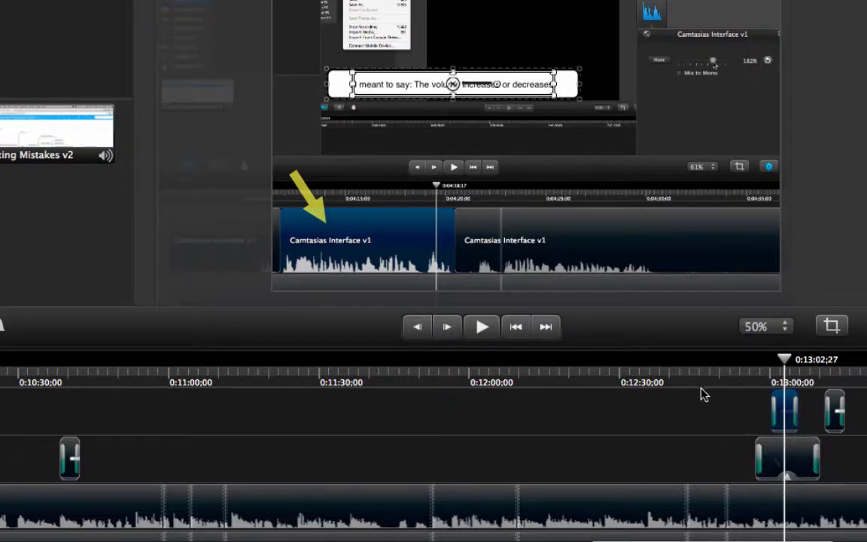
{"action": "mouse_move", "coordinate": [692, 338]}
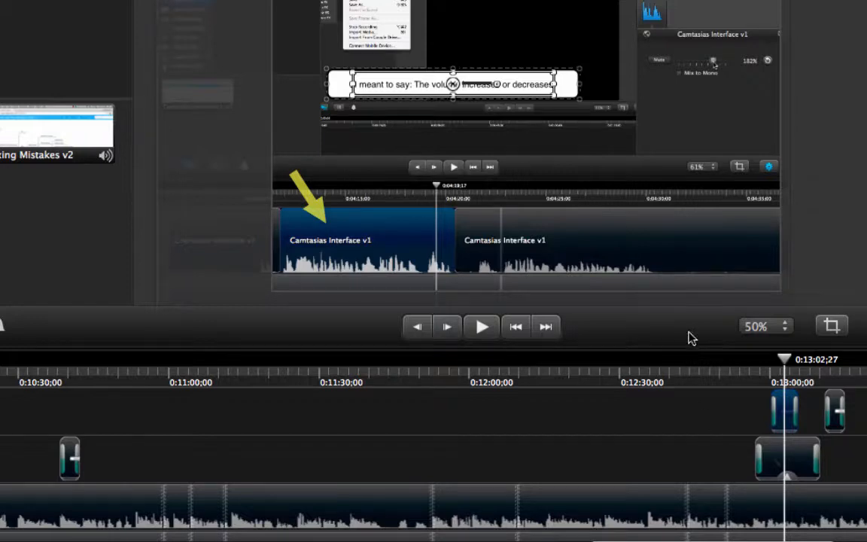
{"action": "mouse_move", "coordinate": [689, 107]}
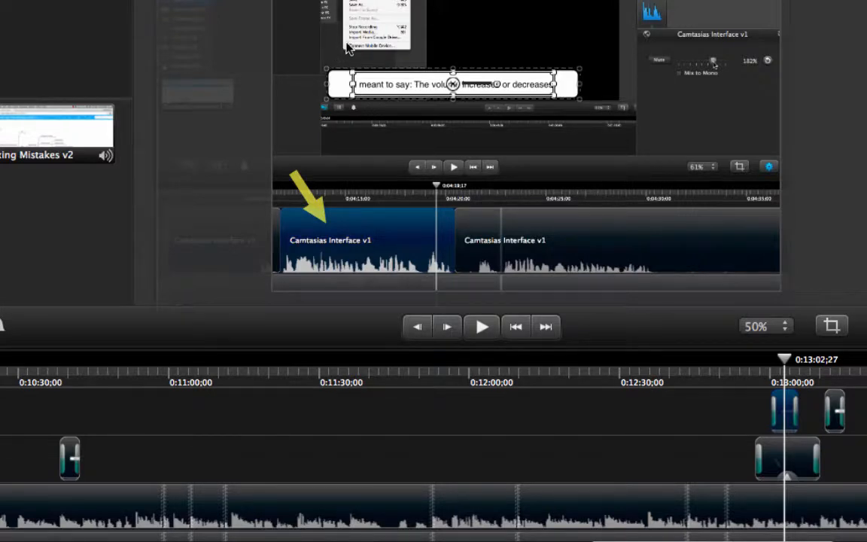
{"action": "mouse_move", "coordinate": [348, 56]}
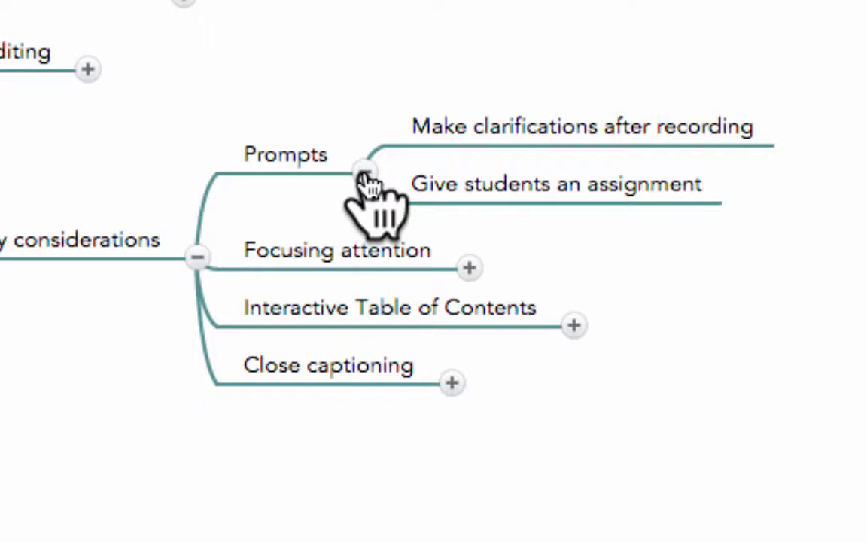
Expand the MindNode Prompts branch to show clarification and student assignment ideas.
{"action": "left_click", "coordinate": [366, 165]}
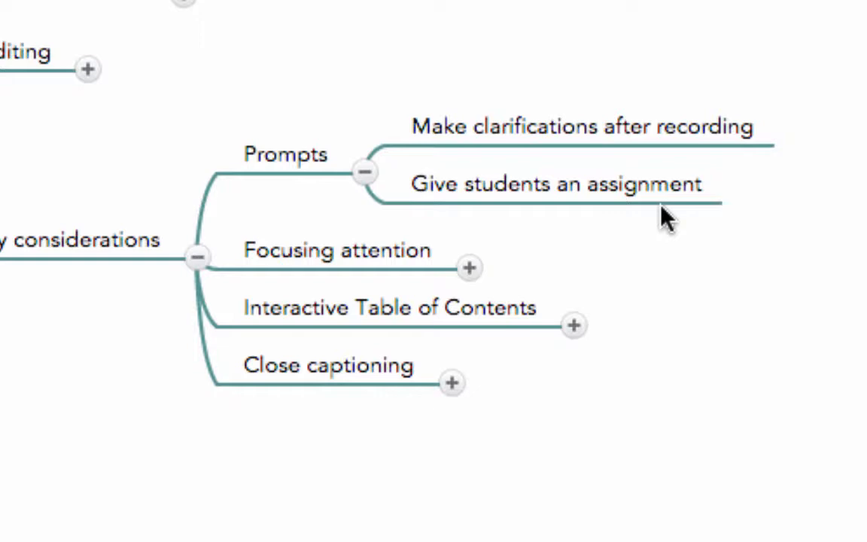
{"action": "mouse_move", "coordinate": [669, 218]}
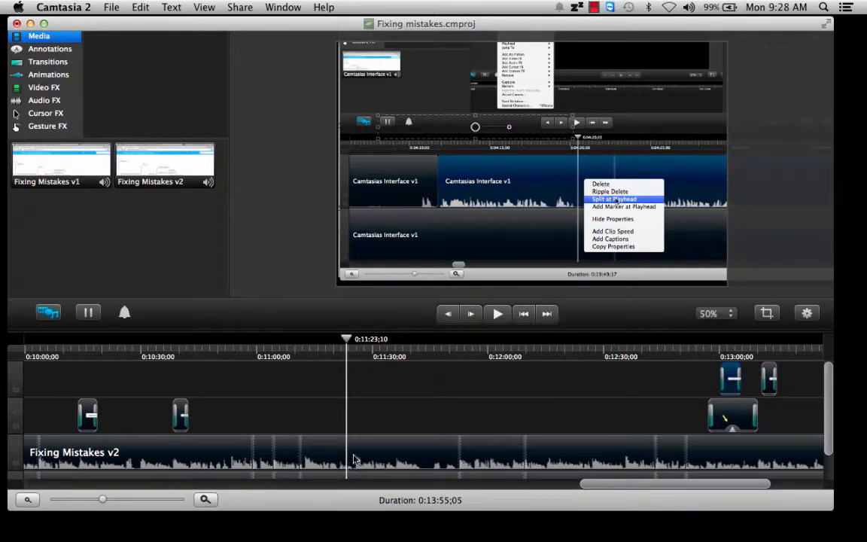
{"action": "mouse_move", "coordinate": [356, 460]}
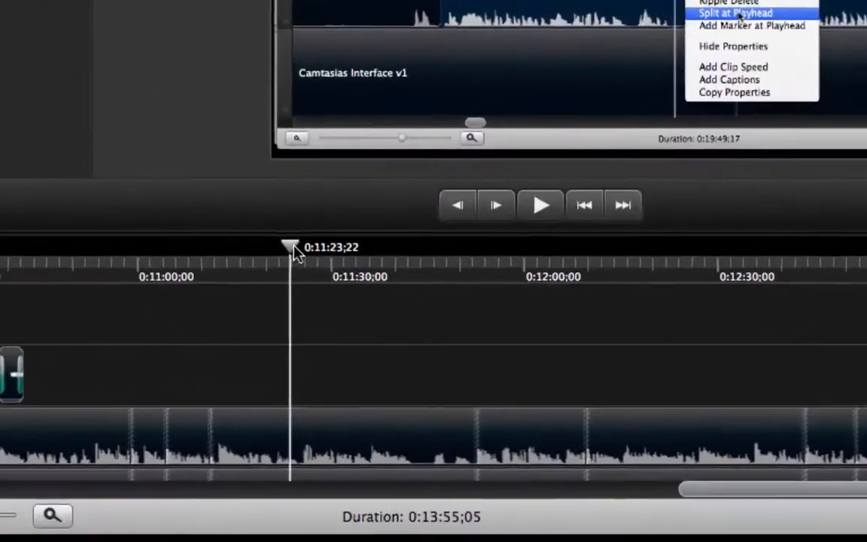
Move the playhead to roughly 0:11:24 on the timeline ruler.
{"action": "left_click", "coordinate": [737, 13]}
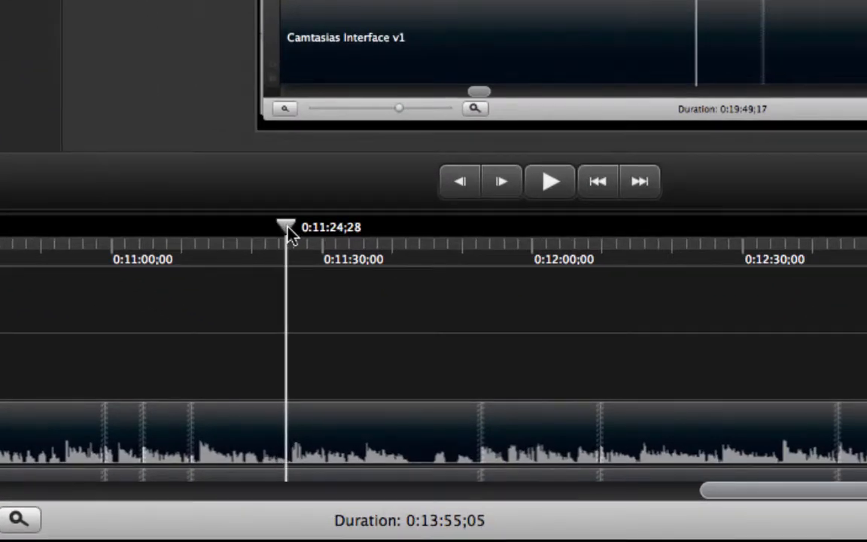
{"action": "mouse_move", "coordinate": [327, 437]}
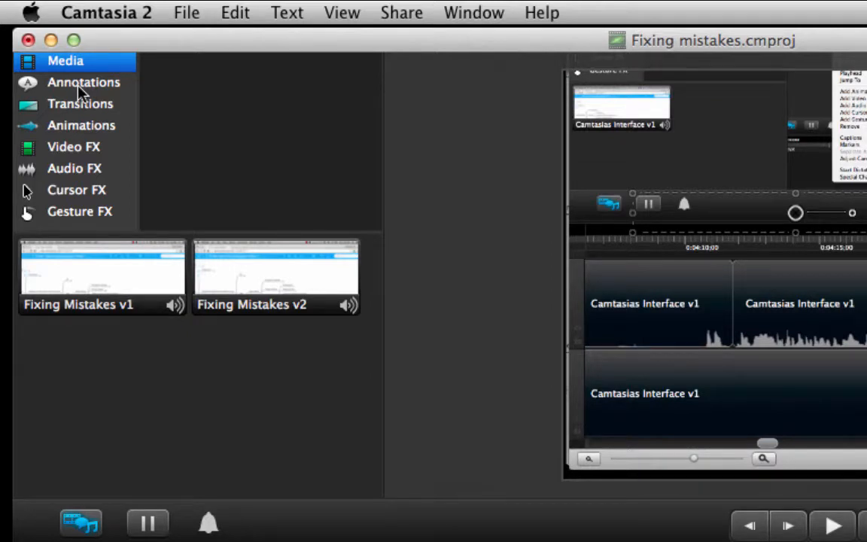
Browse the Annotations, Transitions, Video FX and Audio FX libraries, ending on Annotations.
{"action": "left_click", "coordinate": [84, 82]}
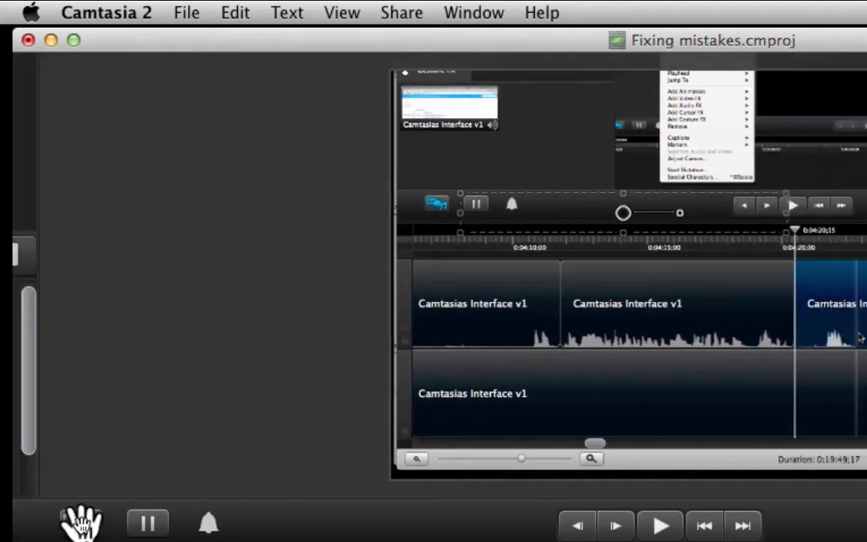
{"action": "left_click", "coordinate": [82, 83]}
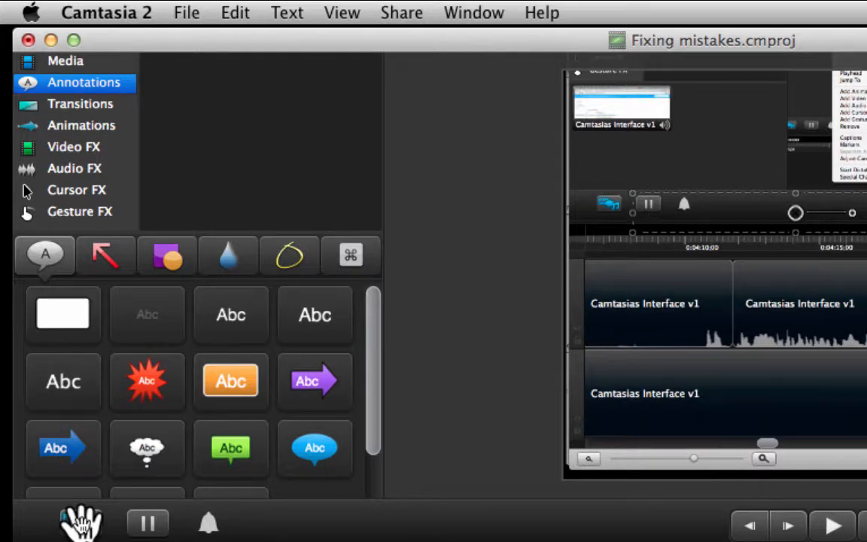
{"action": "left_click", "coordinate": [80, 103]}
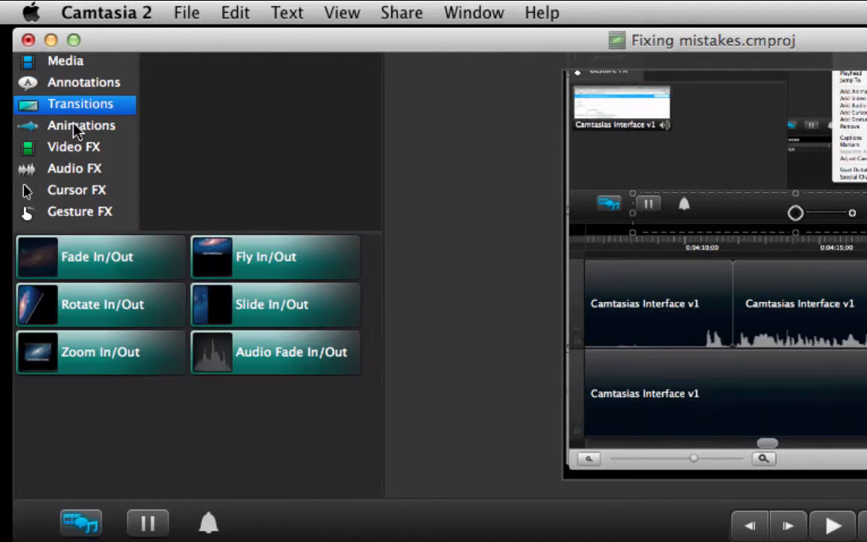
{"action": "left_click", "coordinate": [74, 168]}
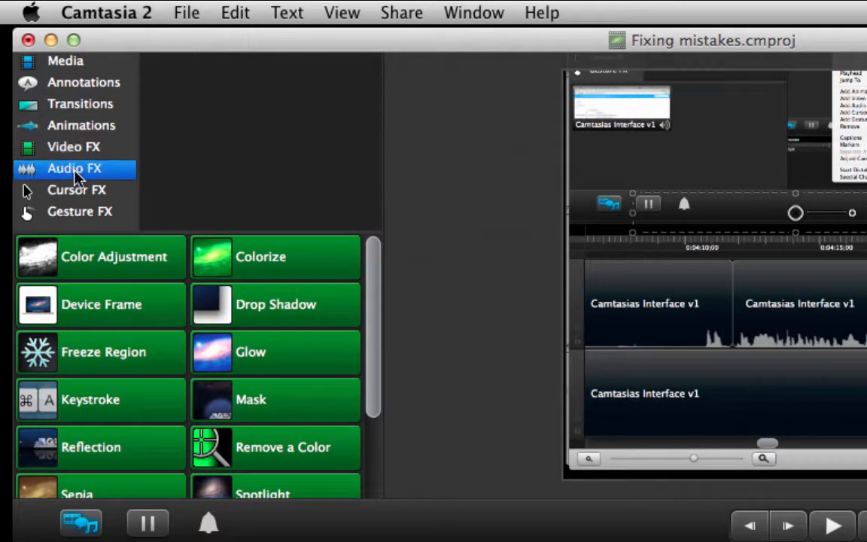
{"action": "left_click", "coordinate": [74, 168]}
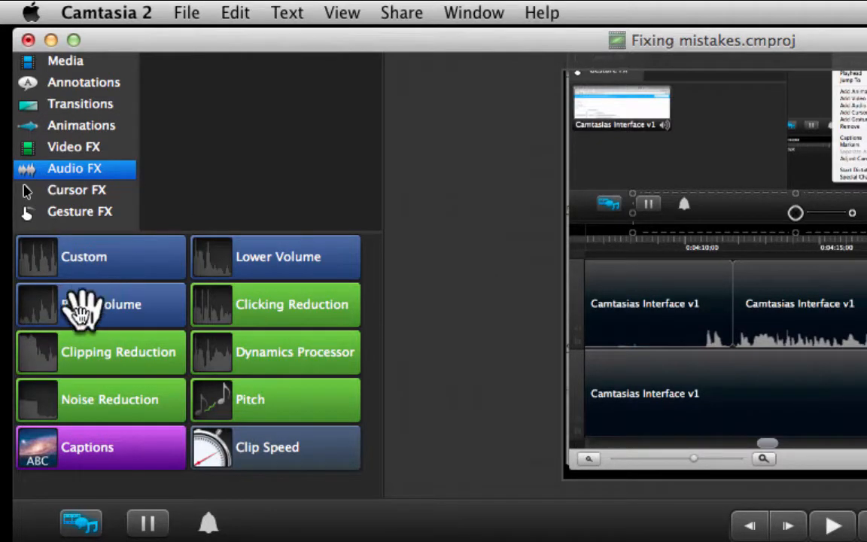
{"action": "mouse_move", "coordinate": [143, 197]}
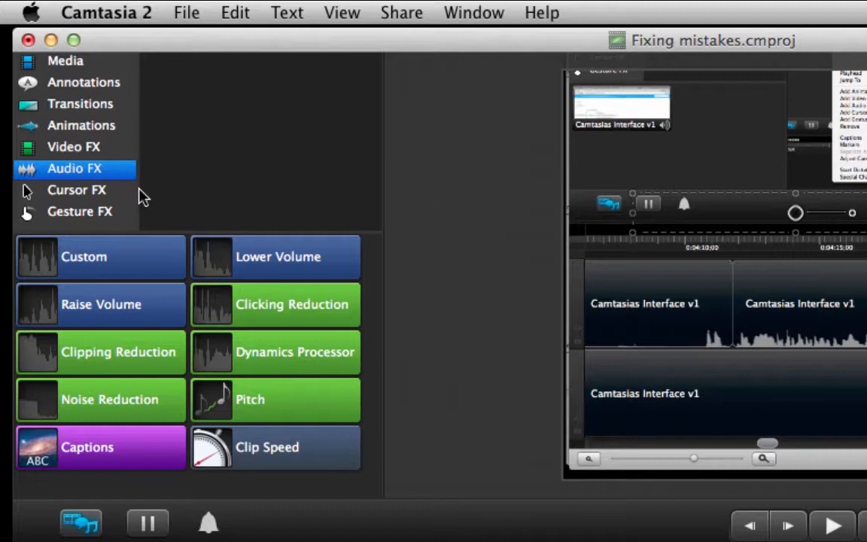
{"action": "left_click", "coordinate": [83, 82]}
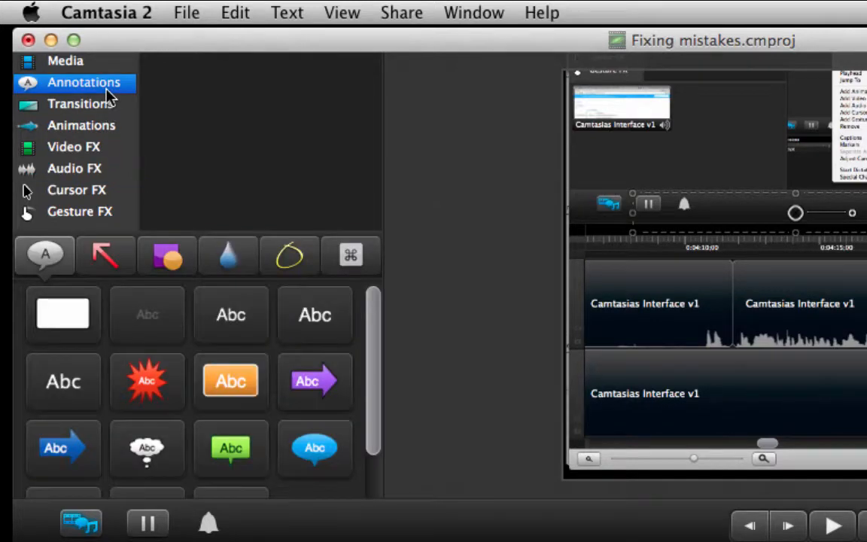
{"action": "mouse_move", "coordinate": [63, 314]}
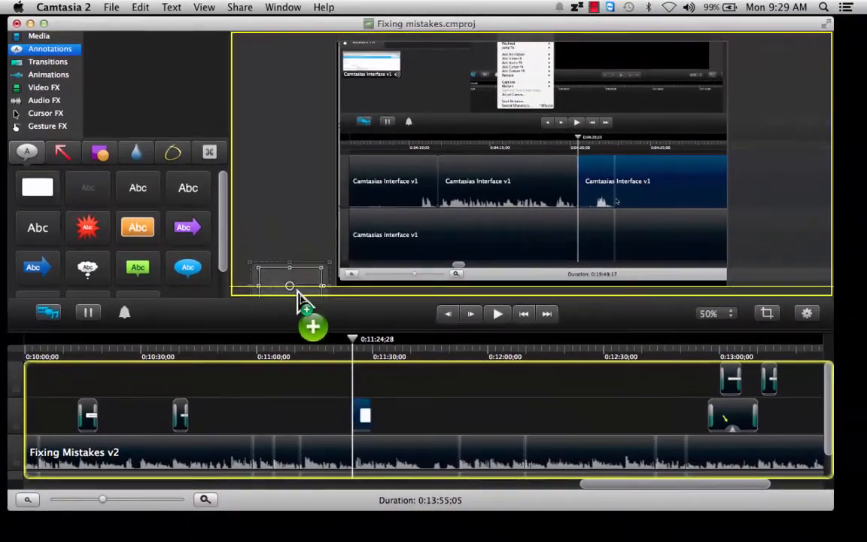
Drop the blank white callout at the 0:11:24 playhead and select it in the preview.
{"action": "left_click_drag", "start_coordinate": [289, 277], "coordinate": [358, 396]}
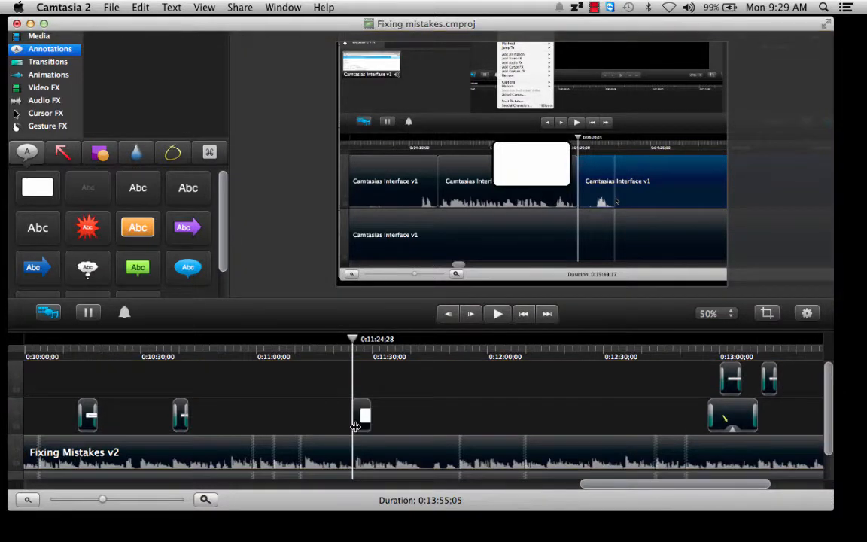
{"action": "mouse_move", "coordinate": [539, 165]}
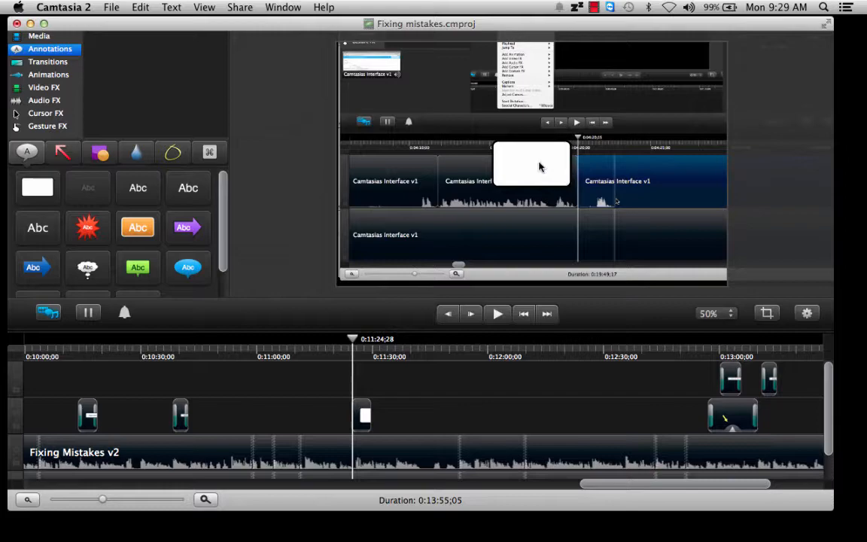
{"action": "left_click", "coordinate": [531, 163]}
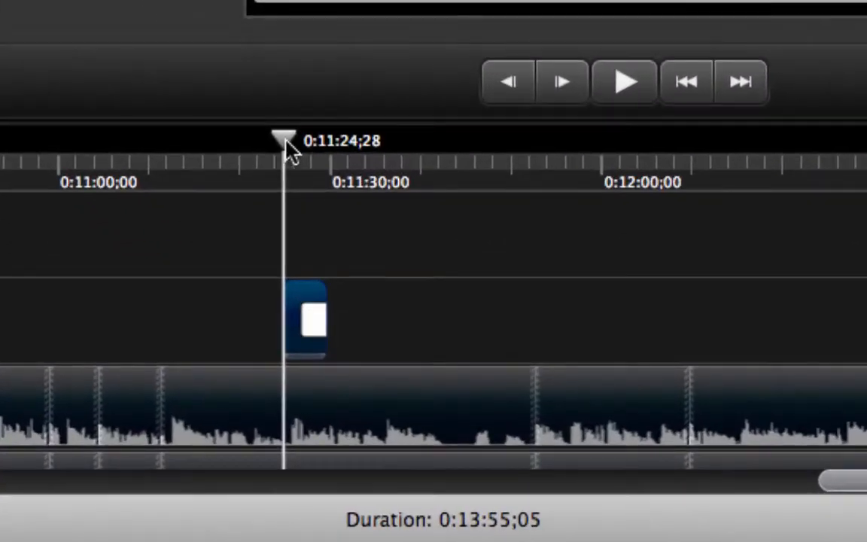
Nudge the playhead to 0:11:26 and trim the callout clip to about six seconds.
{"action": "left_click_drag", "start_coordinate": [285, 140], "coordinate": [325, 139]}
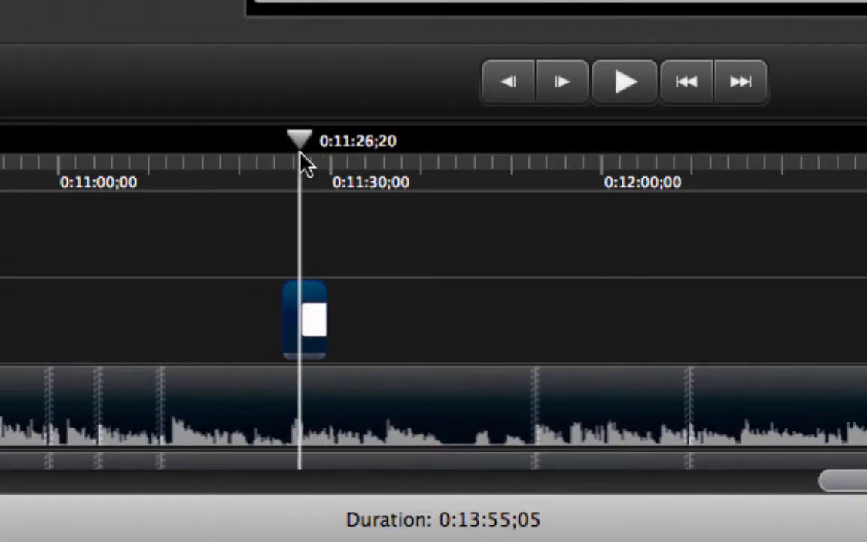
{"action": "mouse_move", "coordinate": [322, 322]}
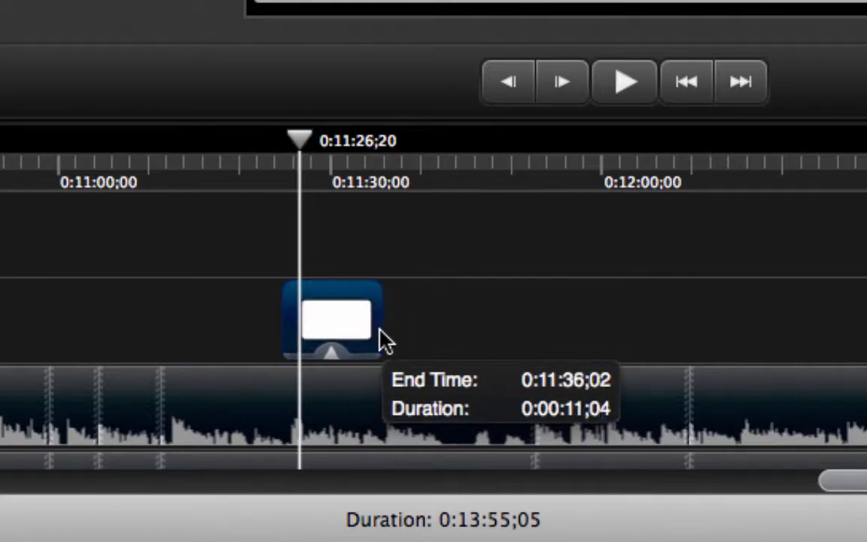
{"action": "left_click_drag", "start_coordinate": [380, 320], "coordinate": [628, 369]}
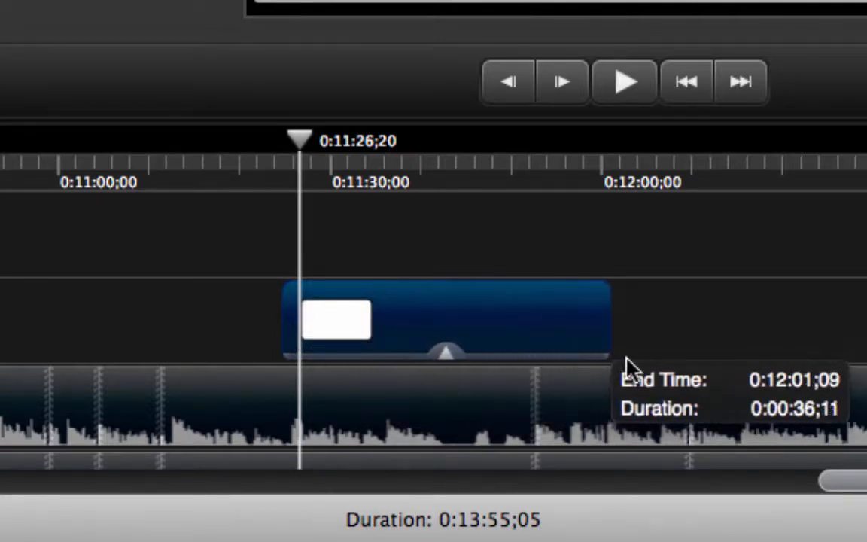
{"action": "left_click_drag", "start_coordinate": [610, 320], "coordinate": [324, 320]}
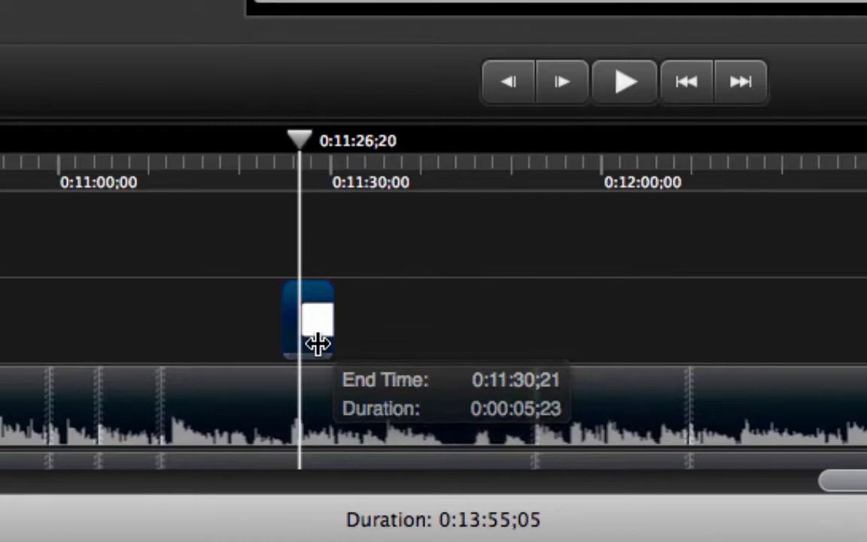
{"action": "left_click_drag", "start_coordinate": [309, 321], "coordinate": [260, 320]}
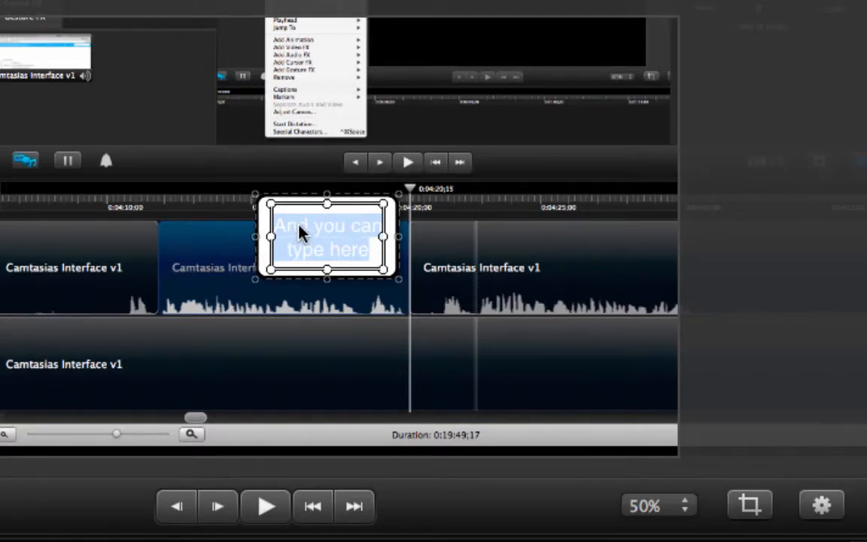
{"action": "mouse_move", "coordinate": [768, 411]}
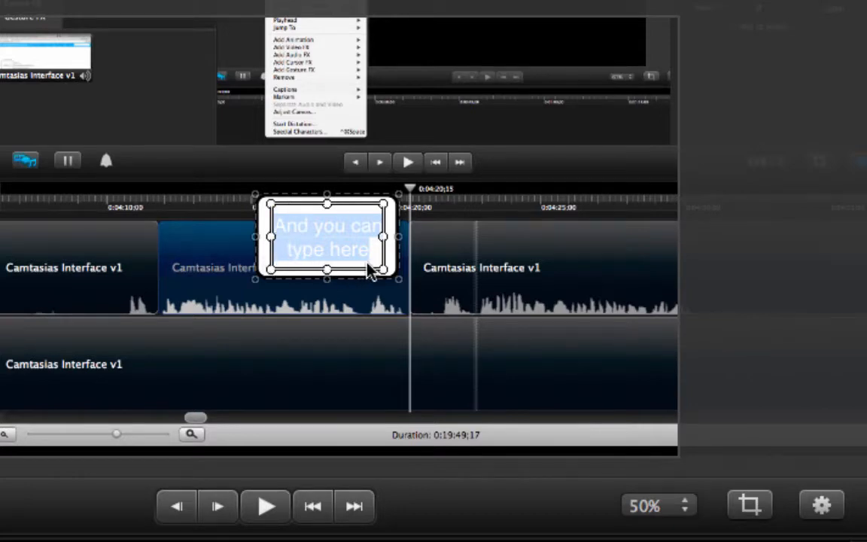
{"action": "mouse_move", "coordinate": [396, 218]}
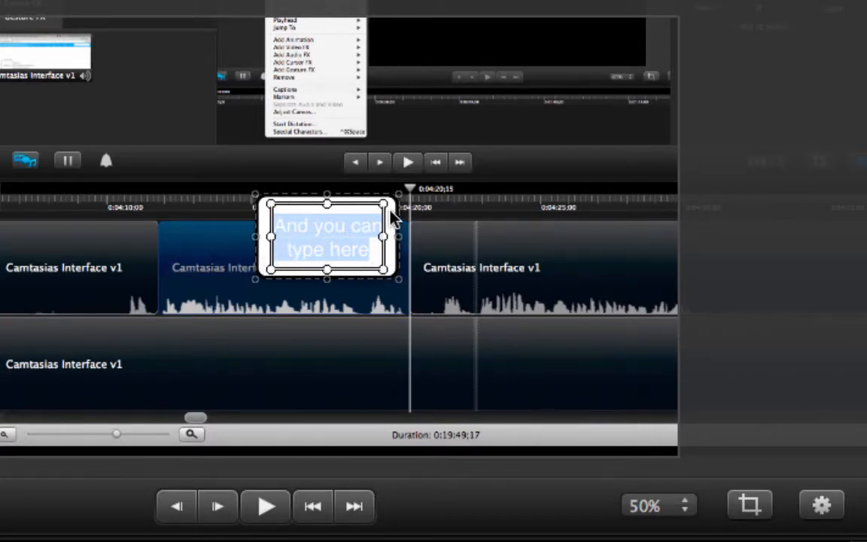
{"action": "mouse_move", "coordinate": [808, 463]}
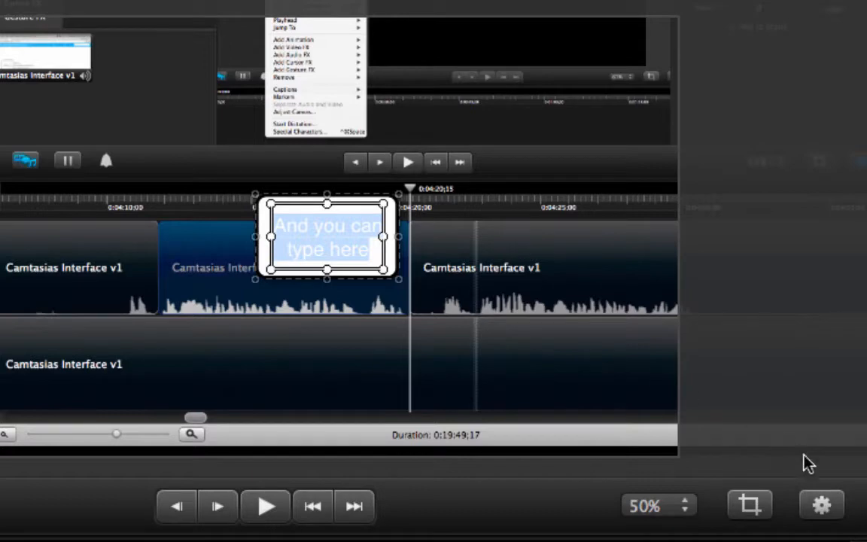
{"action": "mouse_move", "coordinate": [823, 519]}
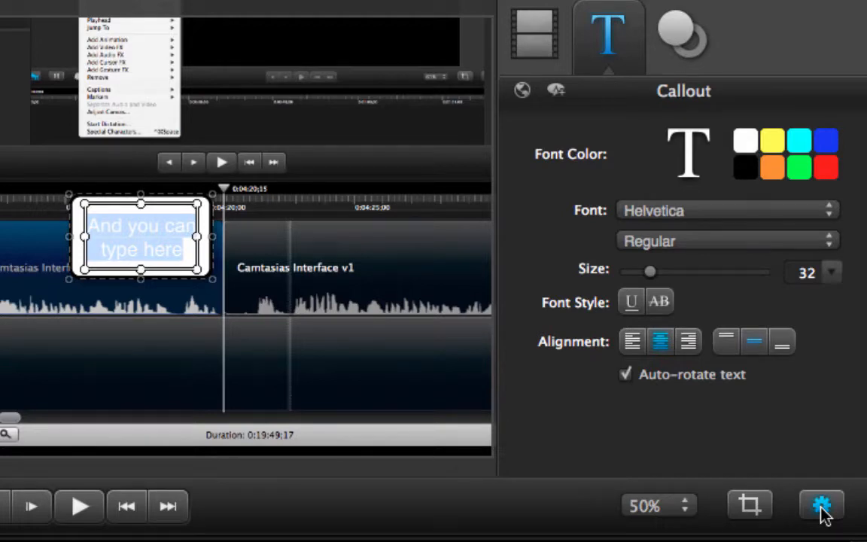
{"action": "mouse_move", "coordinate": [749, 175]}
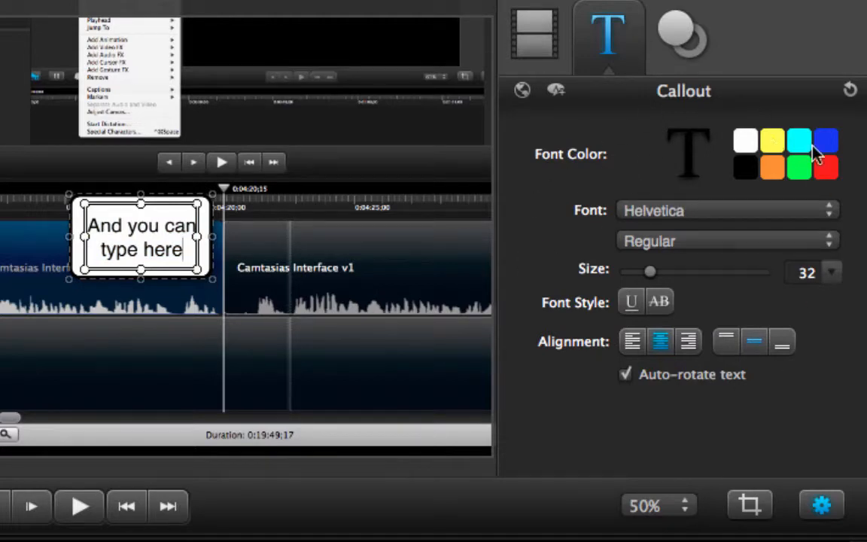
{"action": "mouse_move", "coordinate": [287, 315]}
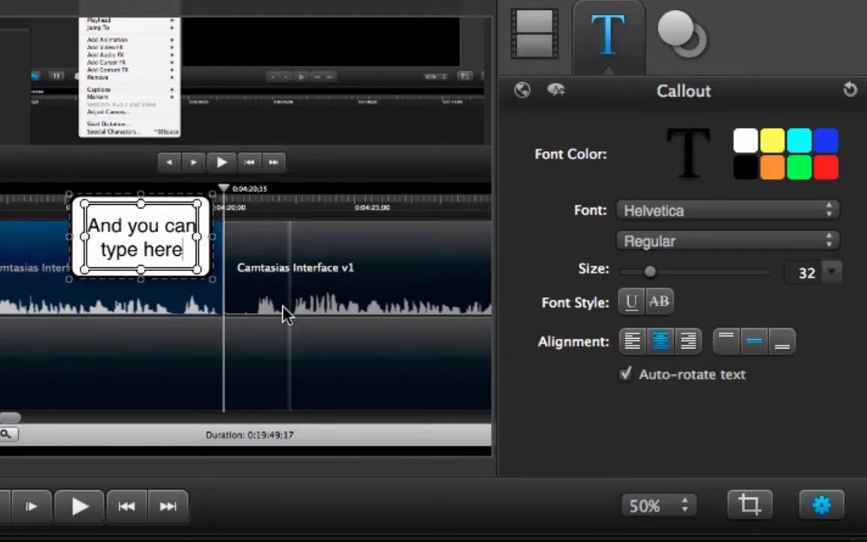
Flatten the callout into a wide, short box with 'And you can type here' on one line.
{"action": "left_click", "coordinate": [534, 36]}
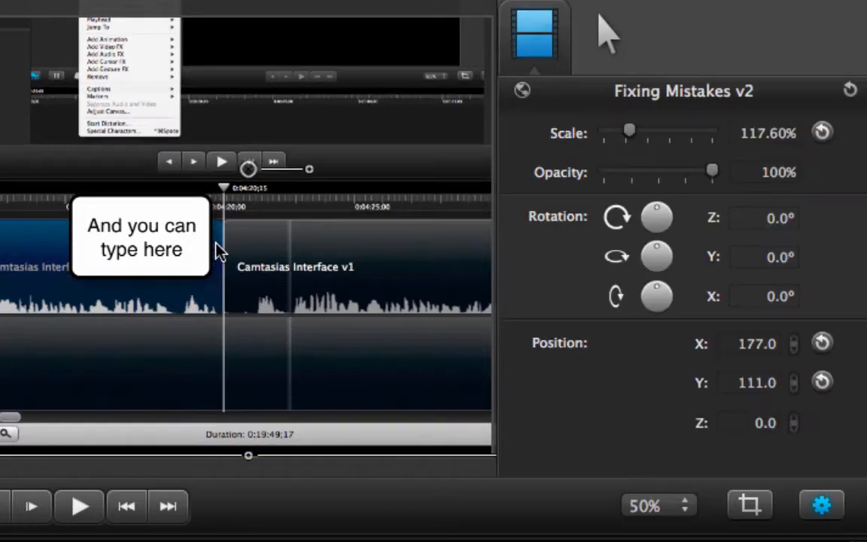
{"action": "left_click", "coordinate": [141, 237]}
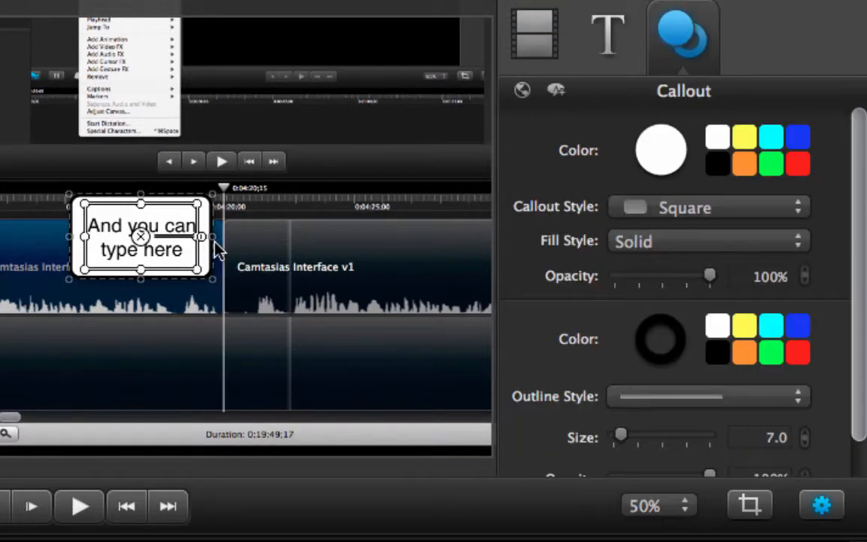
{"action": "left_click", "coordinate": [535, 35]}
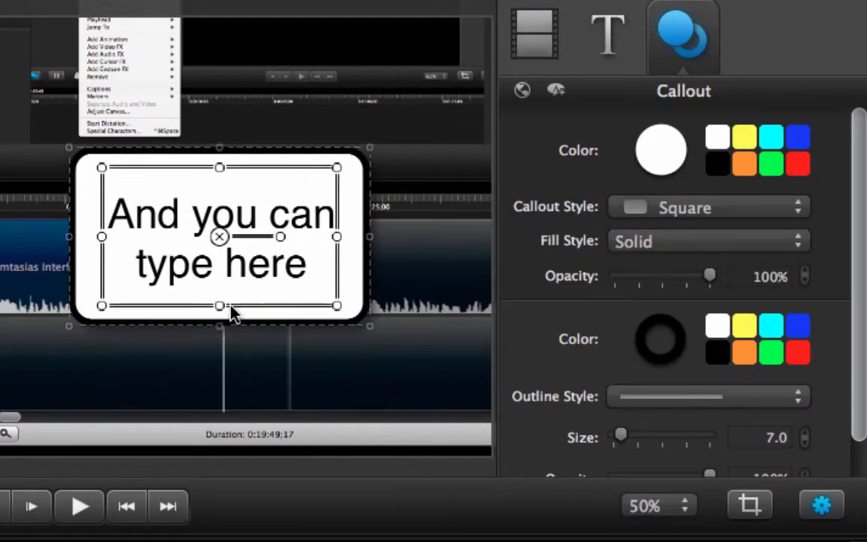
{"action": "left_click_drag", "start_coordinate": [219, 307], "coordinate": [220, 267]}
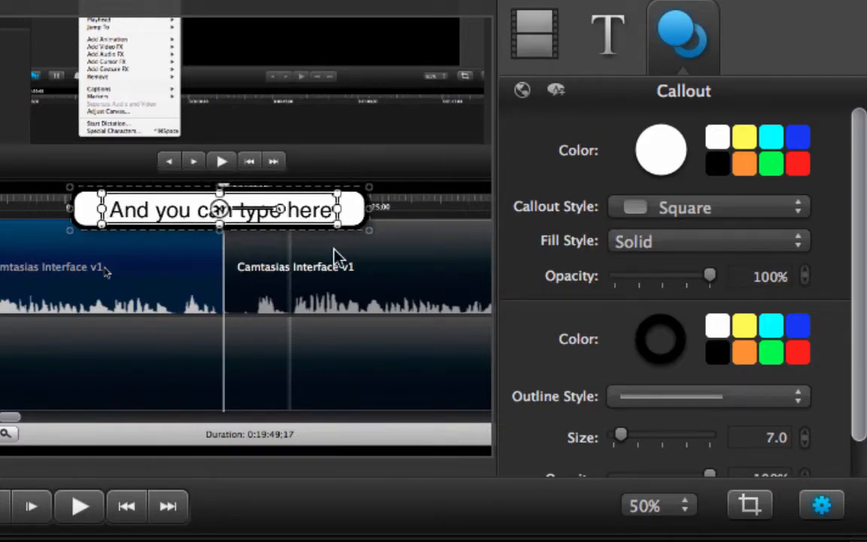
{"action": "mouse_move", "coordinate": [252, 497]}
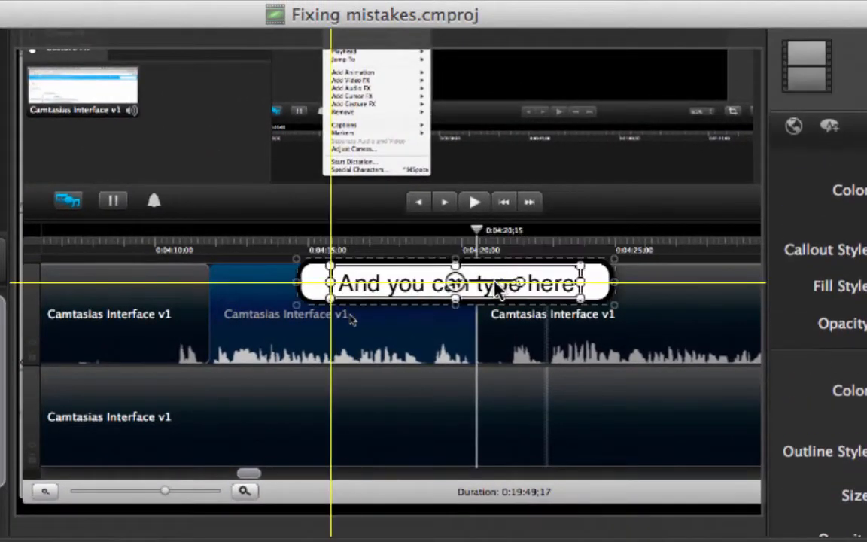
Move the callout lower in the frame, then back up toward the top.
{"action": "left_click_drag", "start_coordinate": [455, 285], "coordinate": [505, 405]}
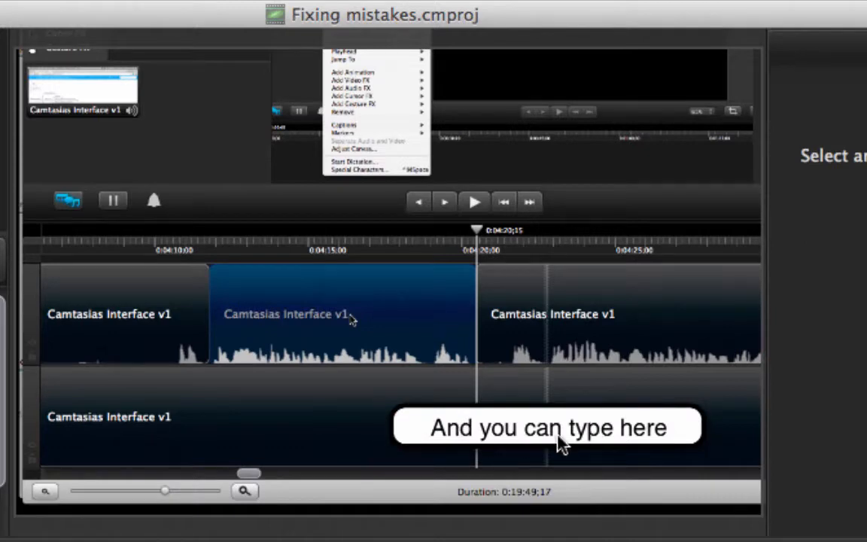
{"action": "mouse_move", "coordinate": [685, 441]}
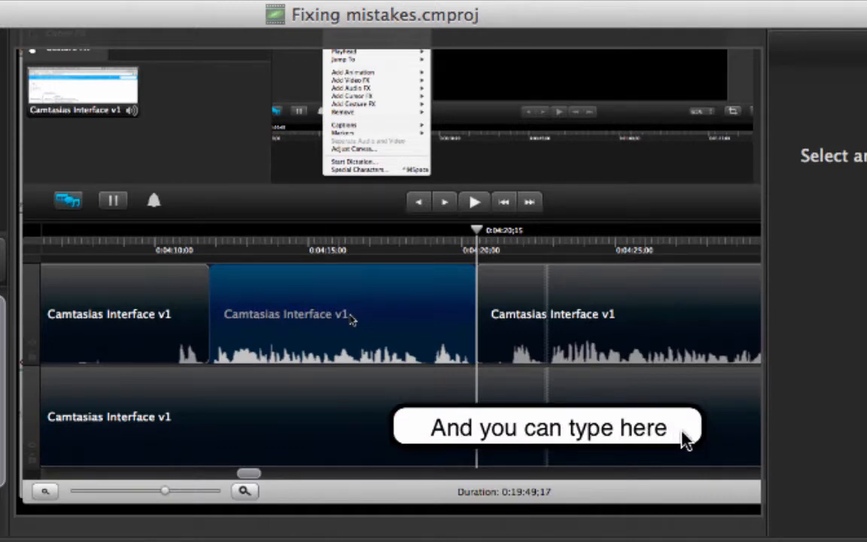
{"action": "mouse_move", "coordinate": [666, 437]}
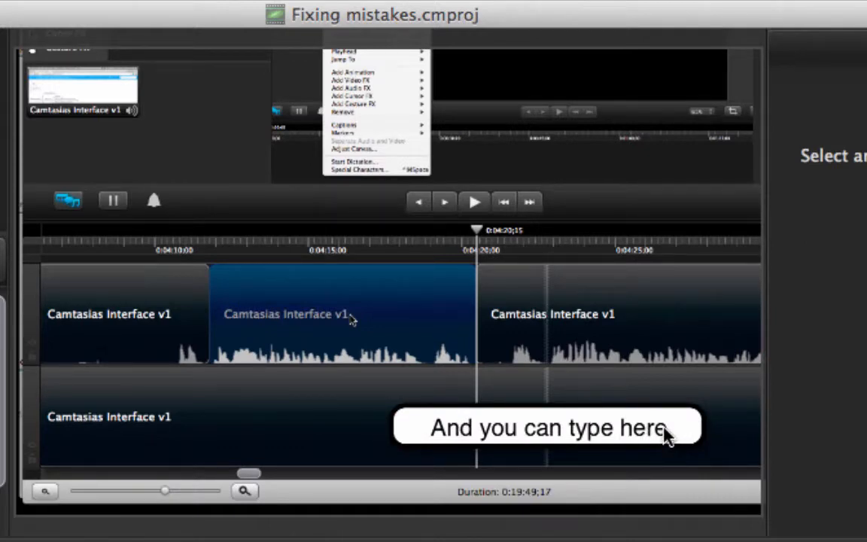
{"action": "mouse_move", "coordinate": [608, 443]}
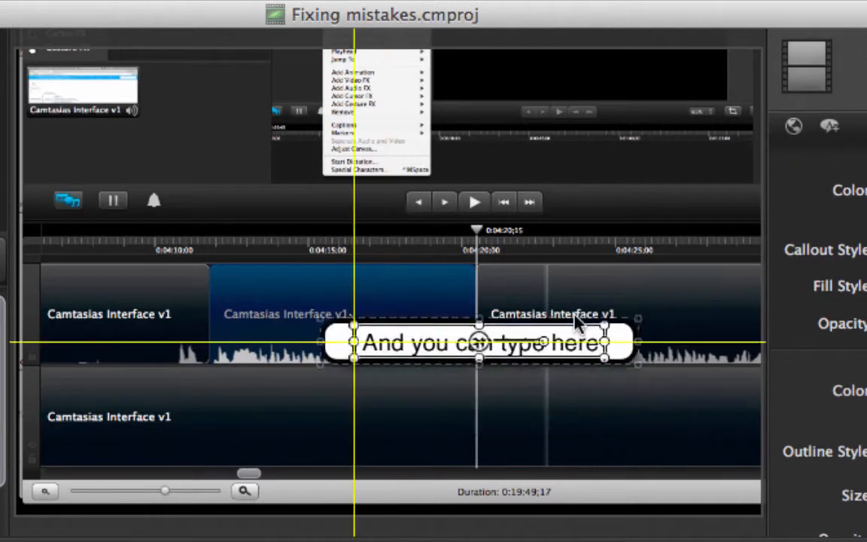
{"action": "left_click_drag", "start_coordinate": [477, 343], "coordinate": [237, 132]}
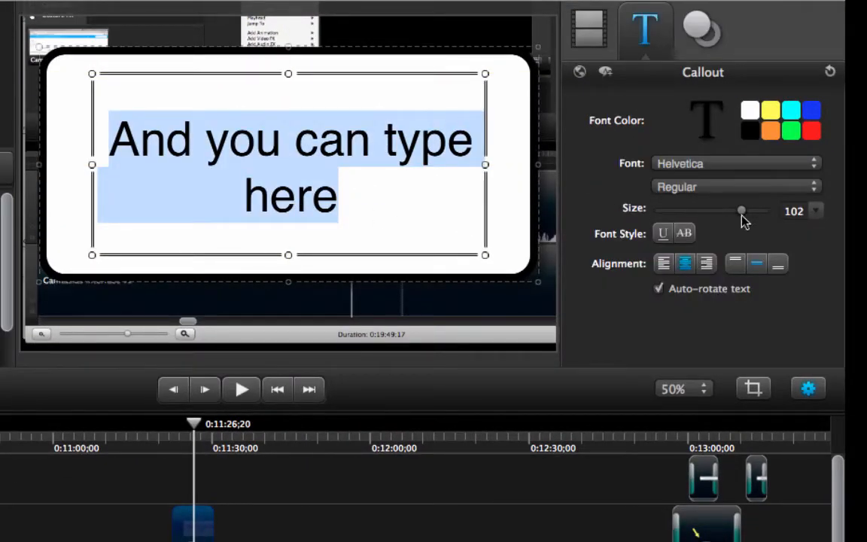
Reduce the callout text size from 102 to about 37 with the Text Size slider.
{"action": "left_click_drag", "start_coordinate": [741, 211], "coordinate": [707, 211]}
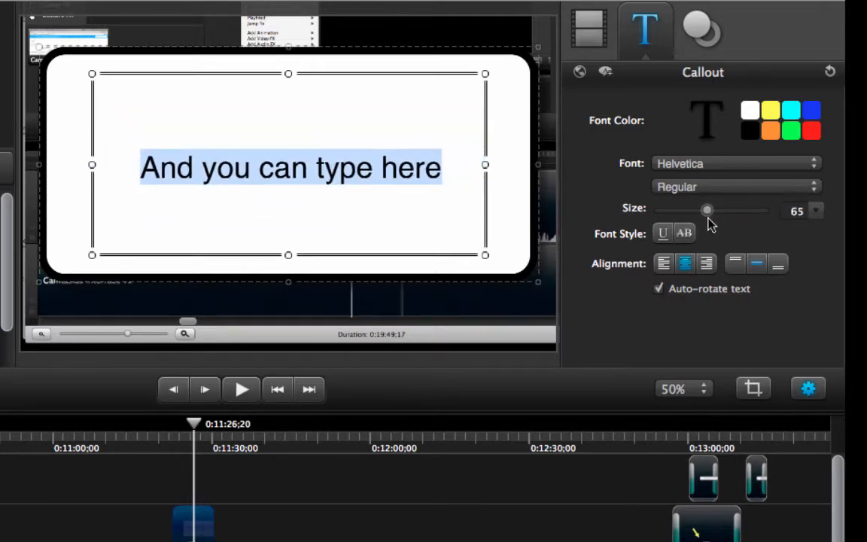
{"action": "left_click_drag", "start_coordinate": [707, 210], "coordinate": [690, 210]}
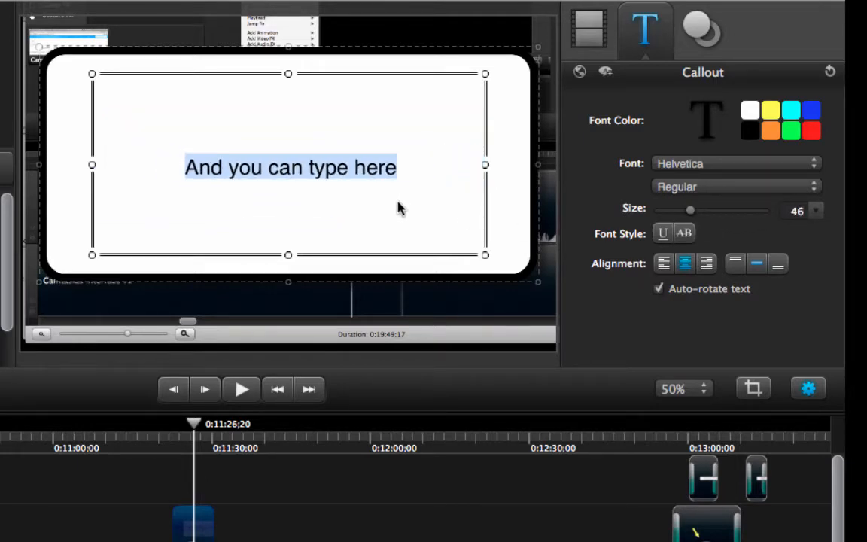
{"action": "left_click_drag", "start_coordinate": [690, 210], "coordinate": [683, 210]}
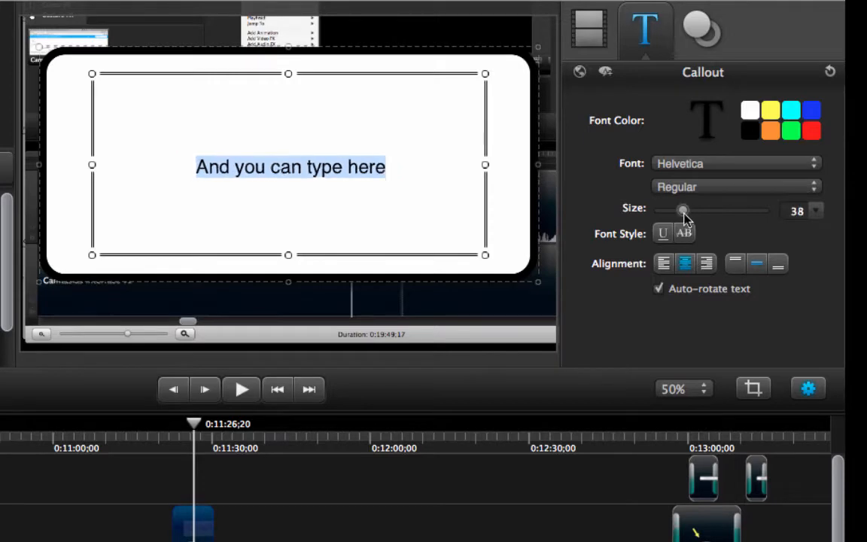
{"action": "left_click_drag", "start_coordinate": [683, 210], "coordinate": [682, 210]}
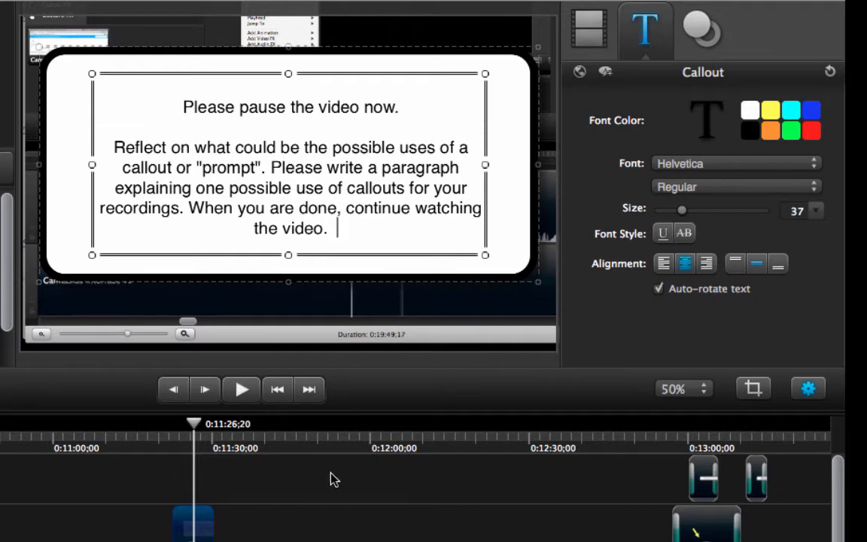
Show the callout's shape settings and select its timeline clip at about 0:11:24.
{"action": "left_click", "coordinate": [701, 30]}
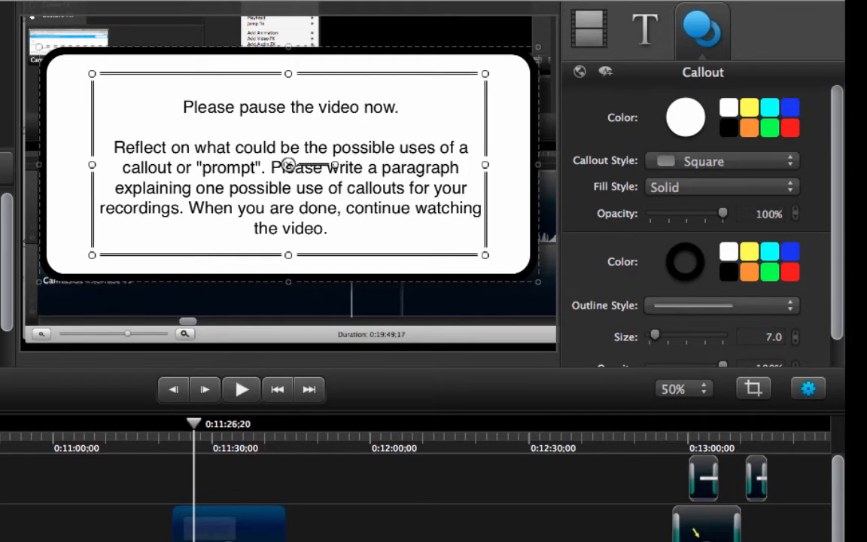
{"action": "mouse_move", "coordinate": [300, 305]}
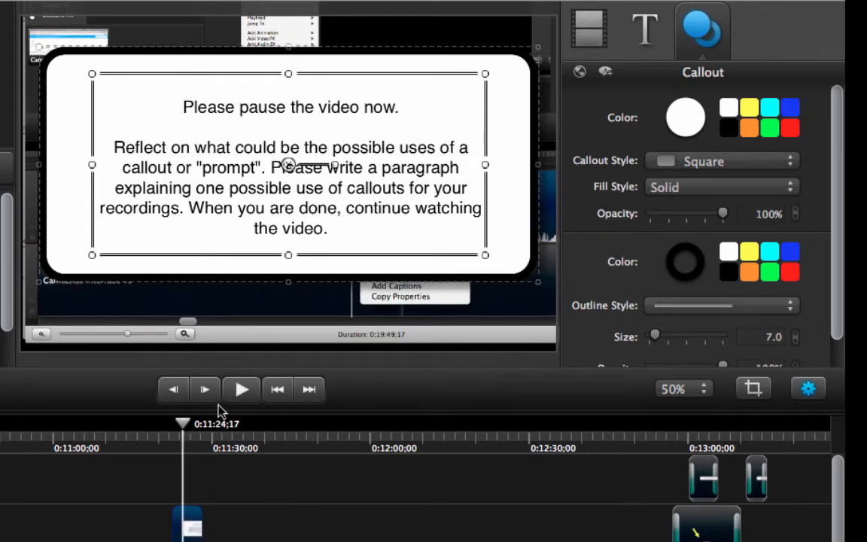
{"action": "mouse_move", "coordinate": [308, 230]}
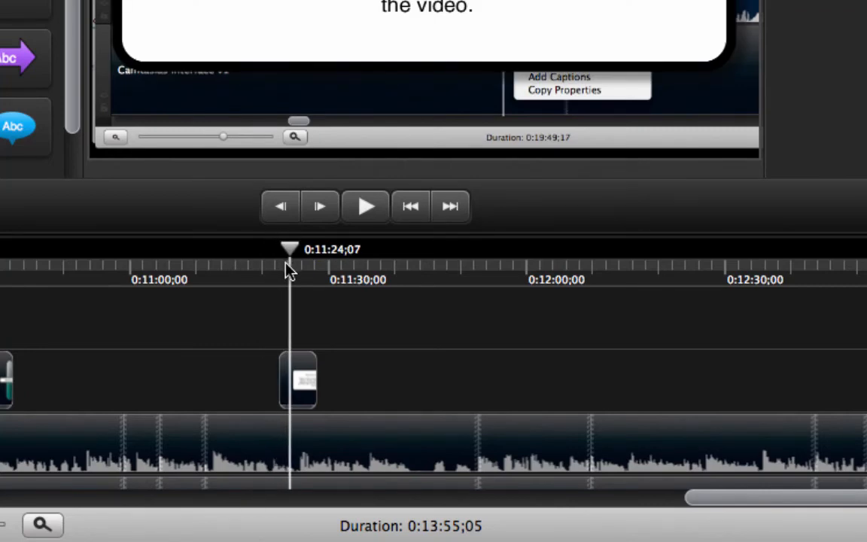
{"action": "mouse_move", "coordinate": [309, 379]}
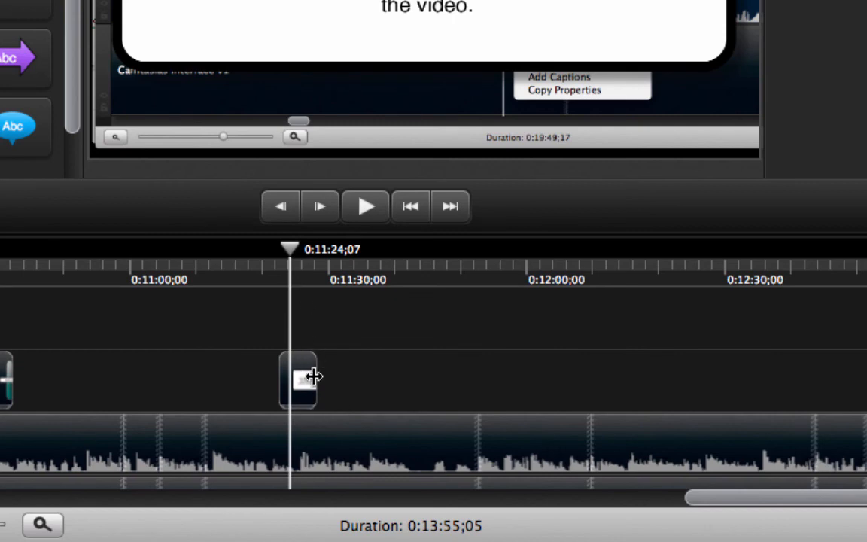
{"action": "left_click", "coordinate": [298, 379]}
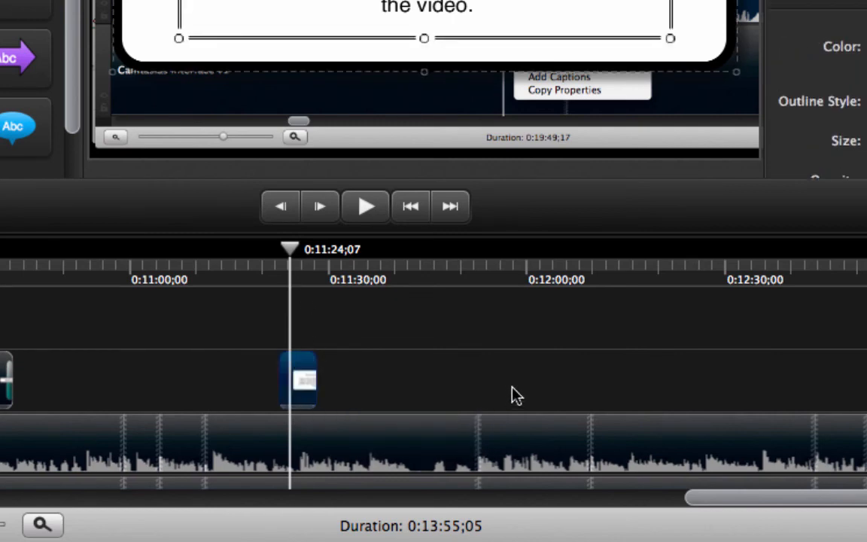